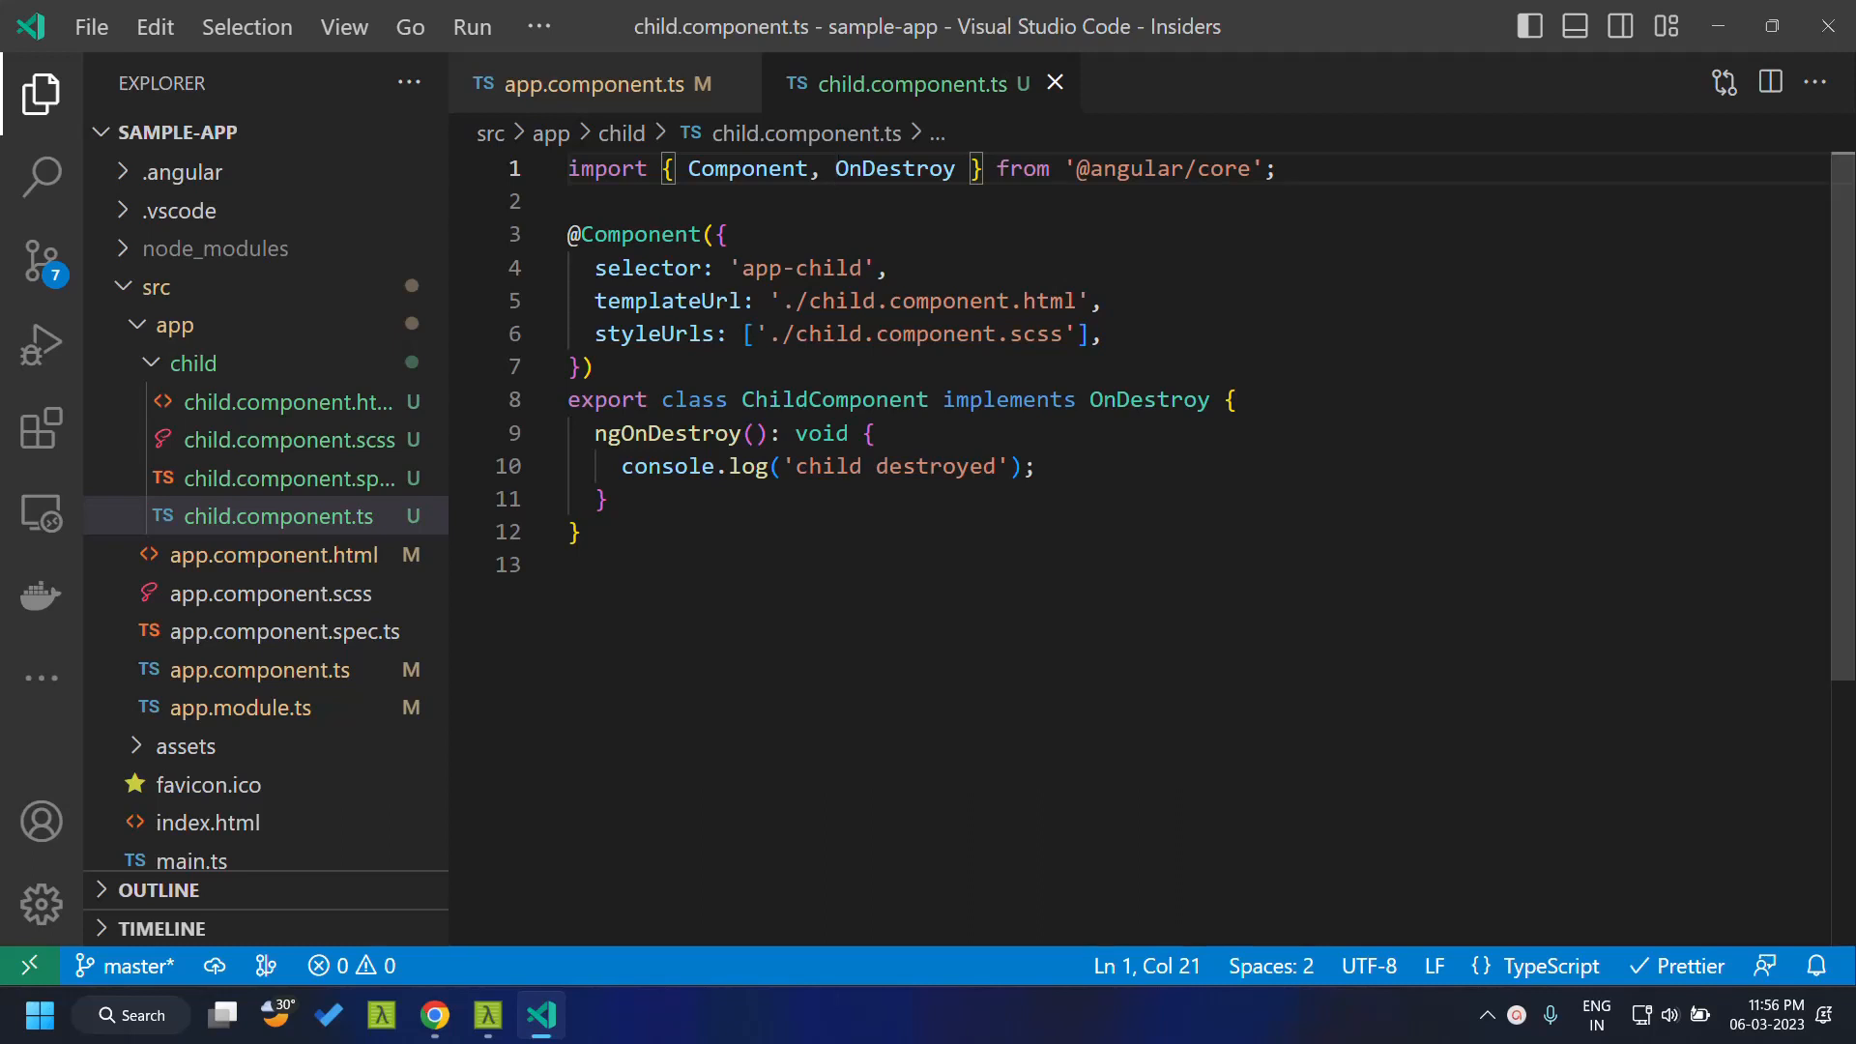
Highlight ChildComponent's ngOnDestroy log, then the app template's toggleChild handler and show condition
{"action": "double_click", "coordinate": [666, 432]}
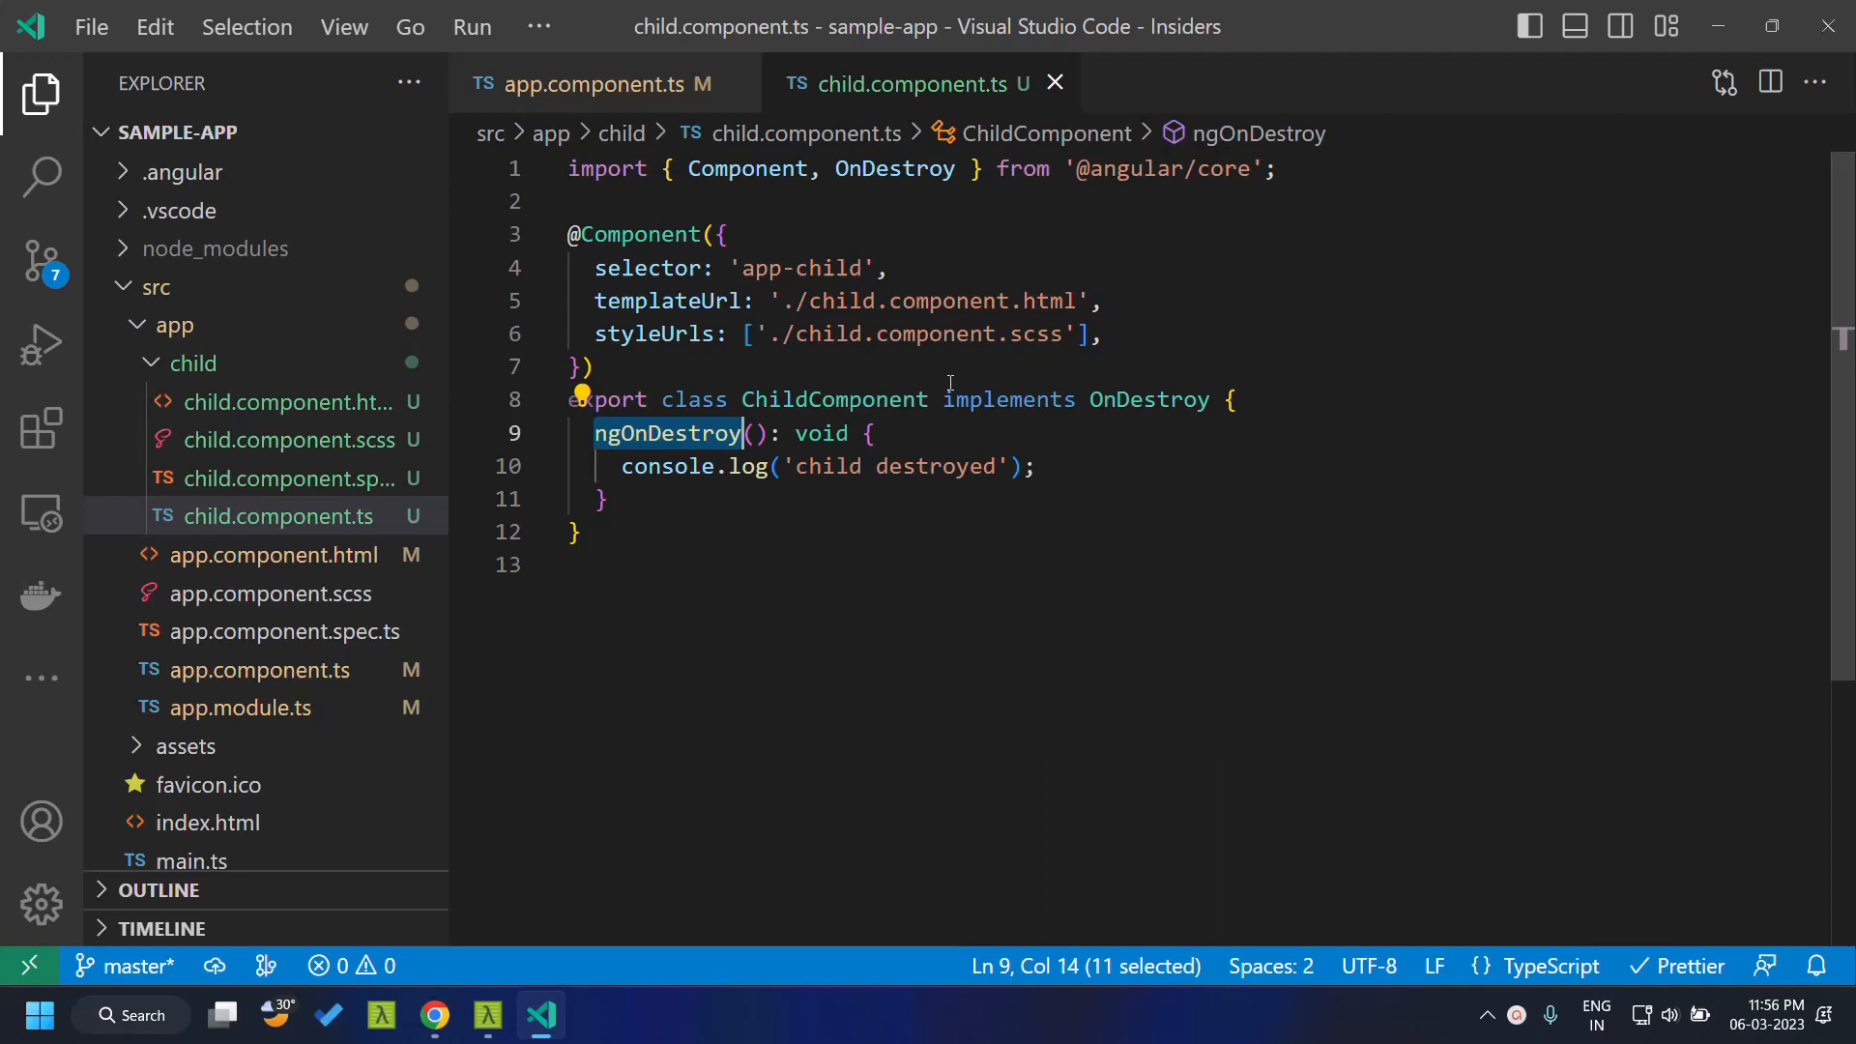
{"action": "double_click", "coordinate": [834, 399]}
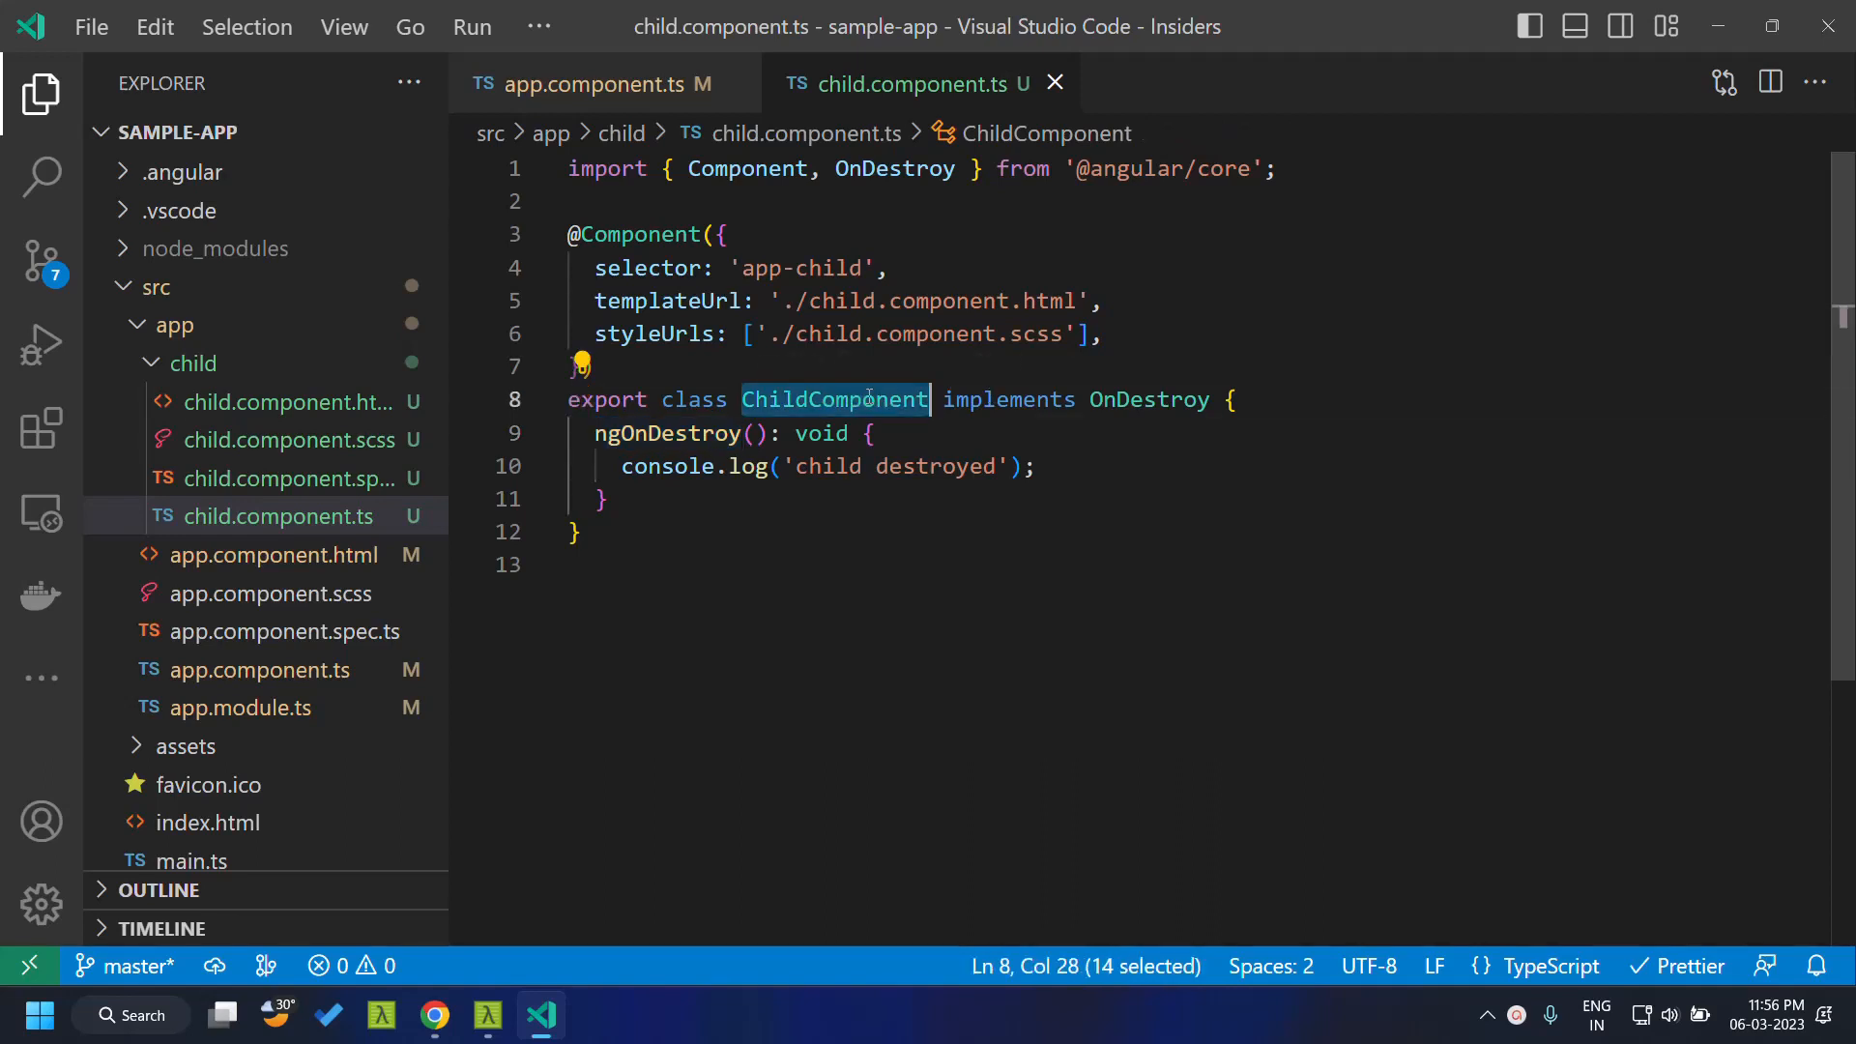
{"action": "mouse_move", "coordinate": [982, 401]}
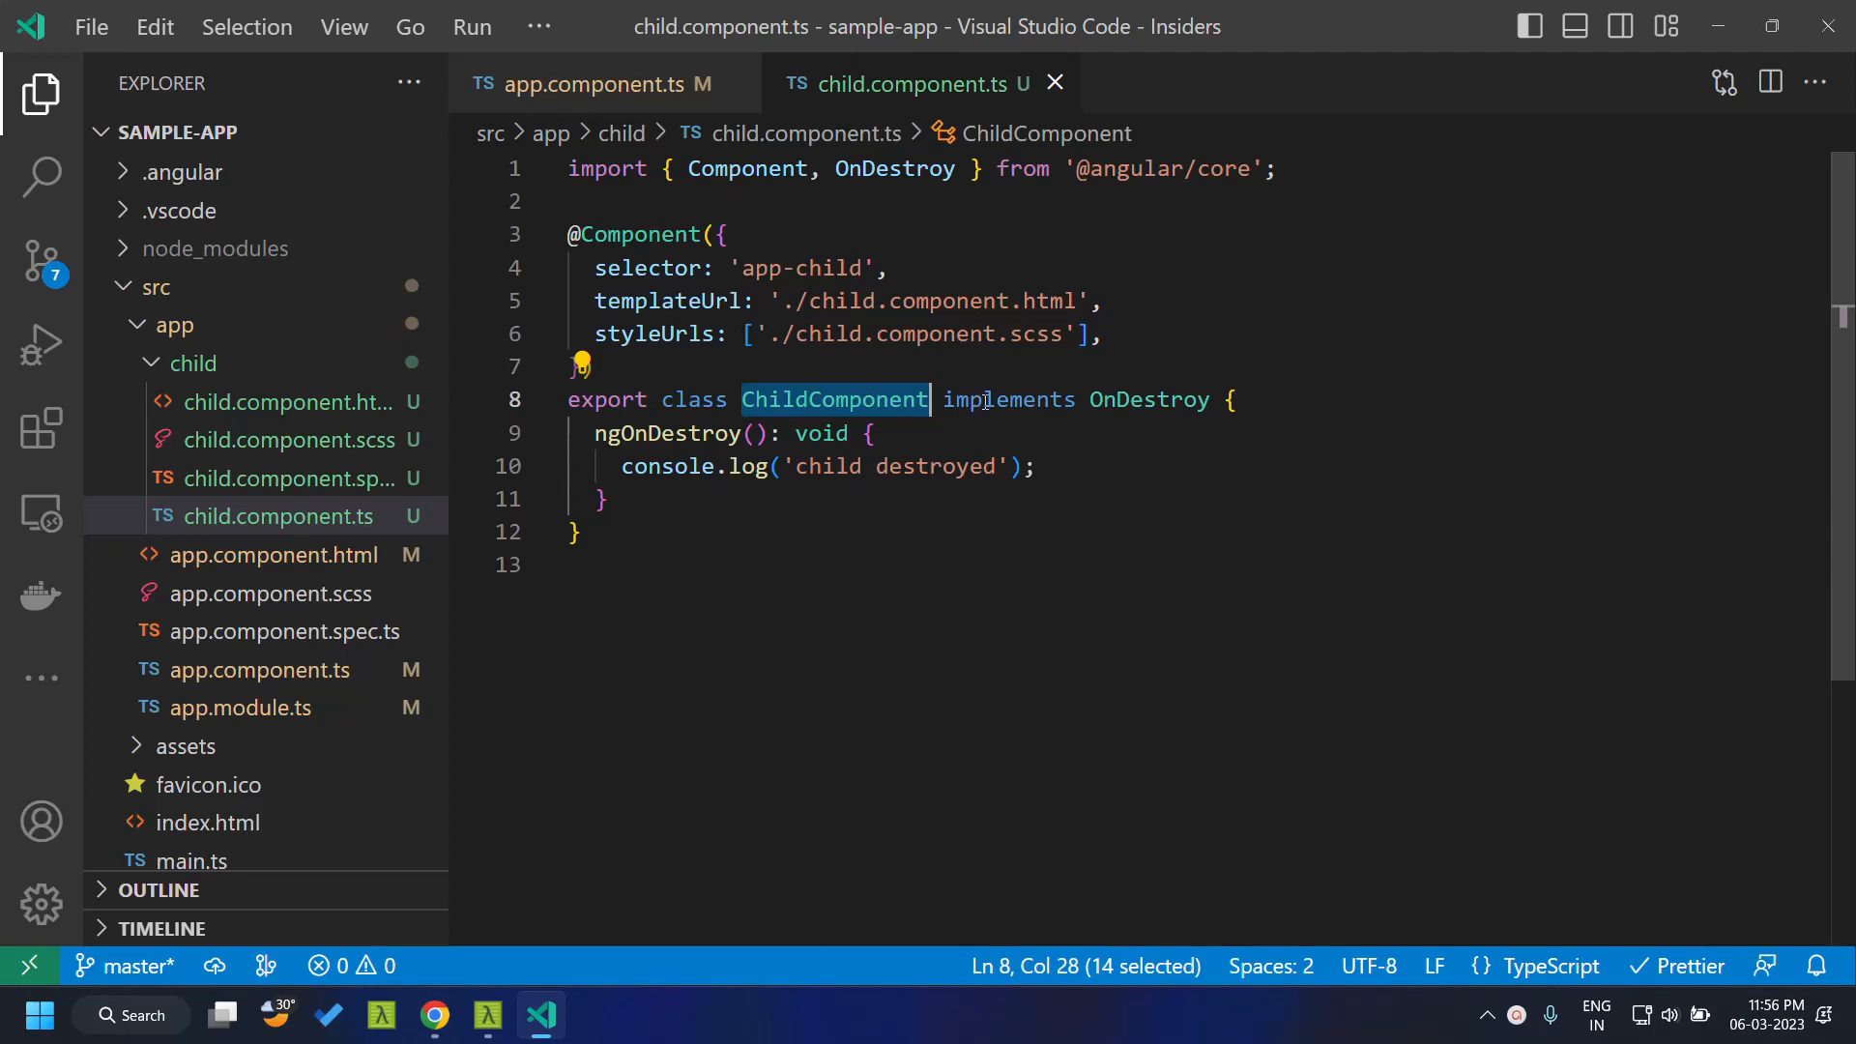
{"action": "double_click", "coordinate": [1148, 400]}
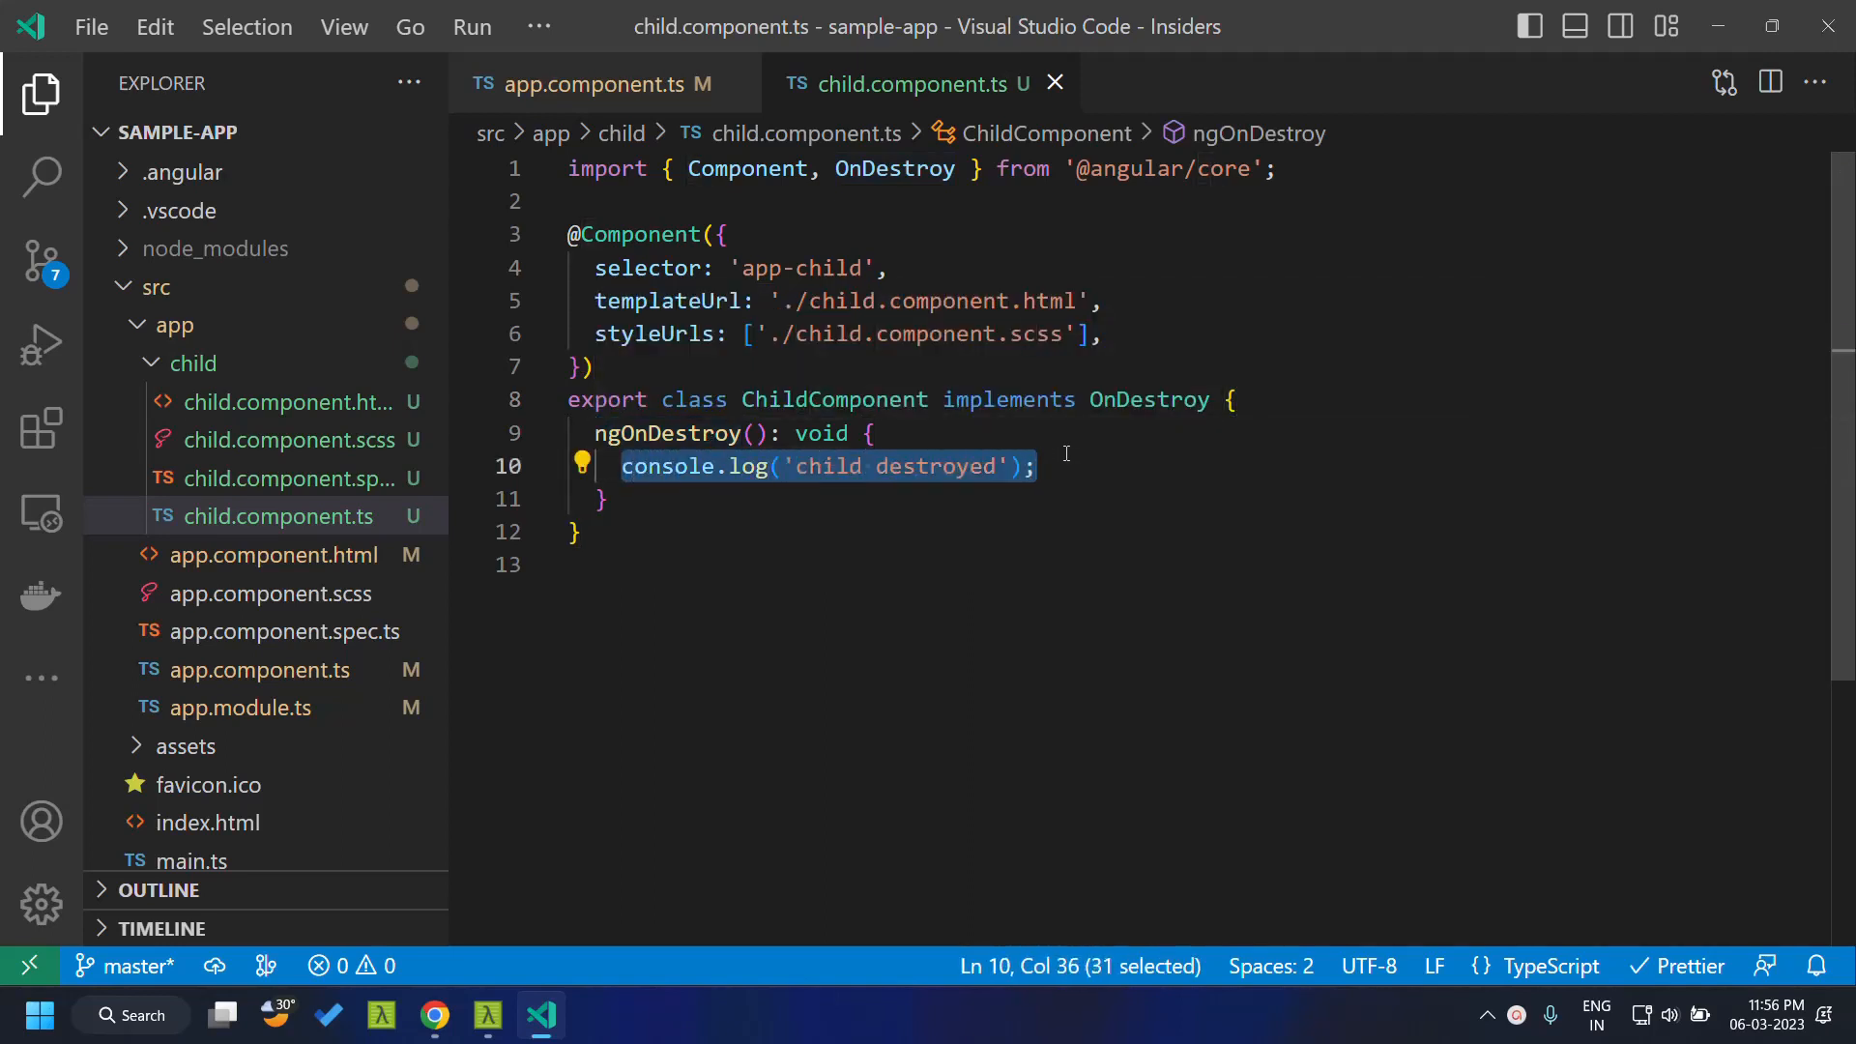
{"action": "left_click", "coordinate": [273, 554]}
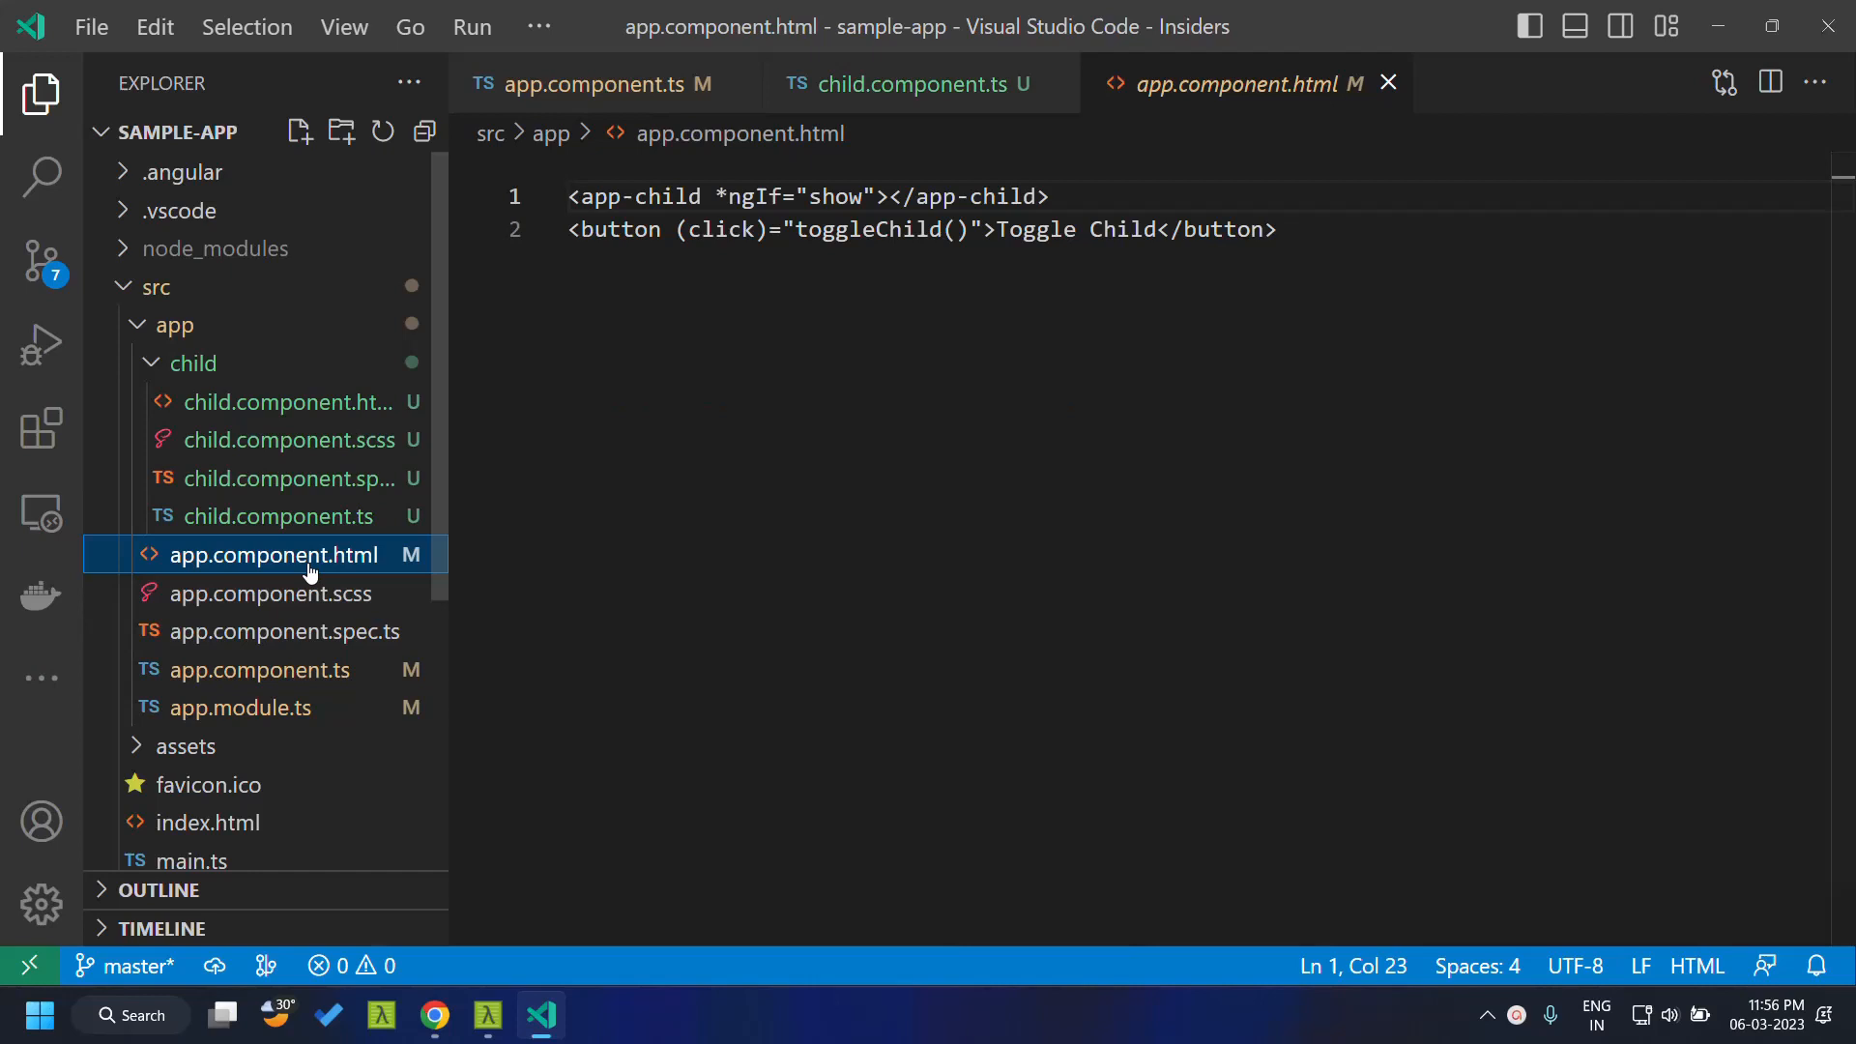
{"action": "double_click", "coordinate": [869, 230]}
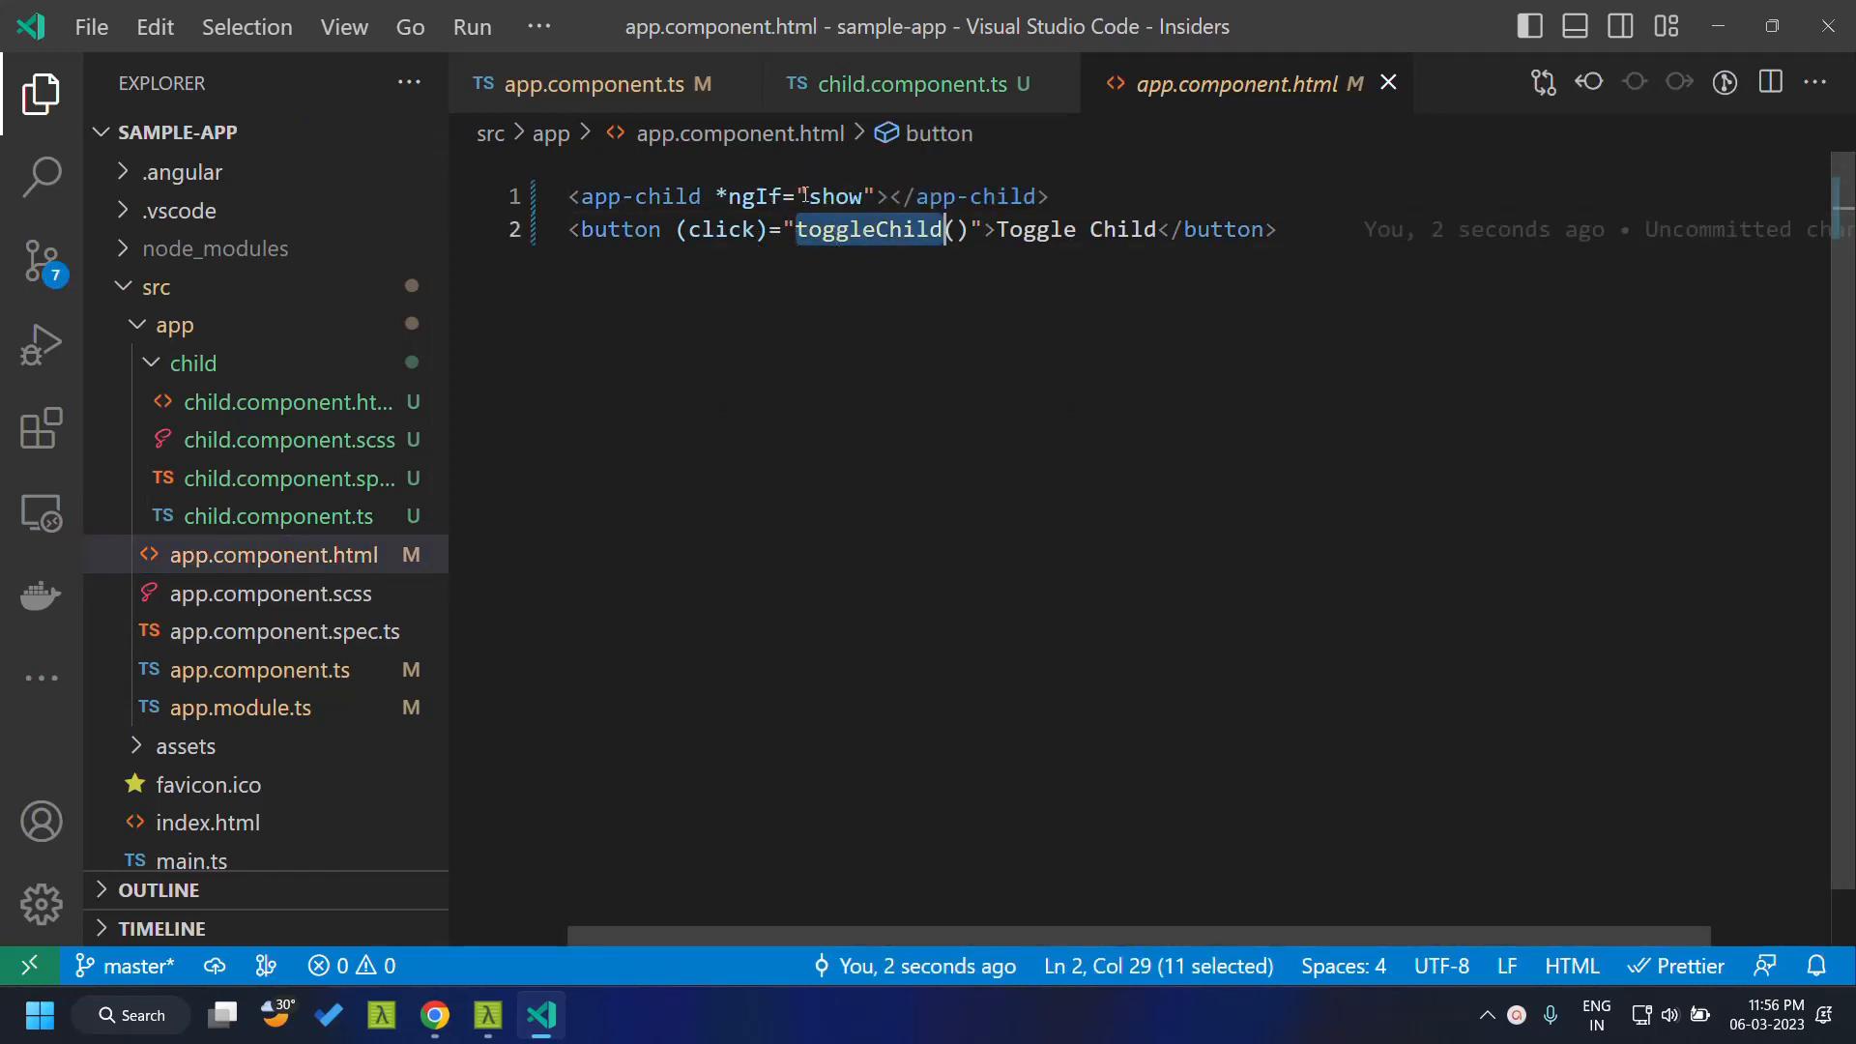
{"action": "double_click", "coordinate": [832, 196]}
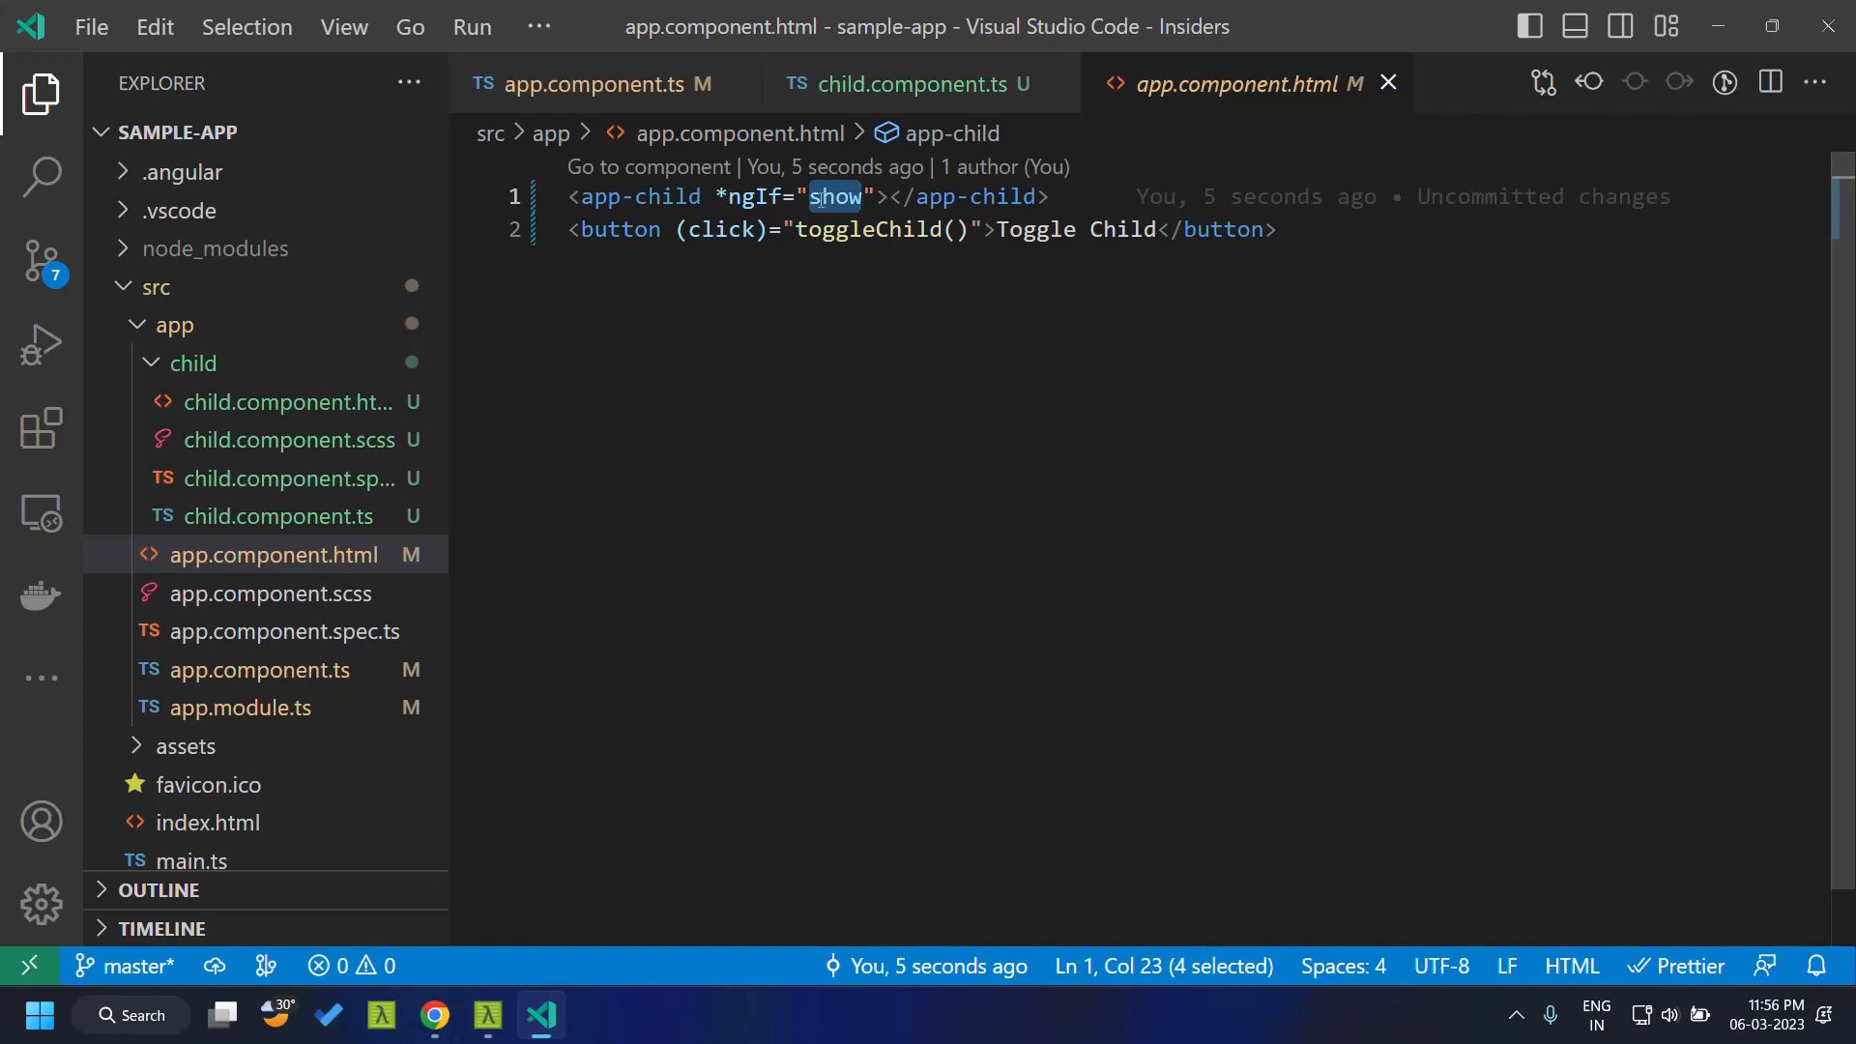
{"action": "left_click", "coordinate": [911, 85]}
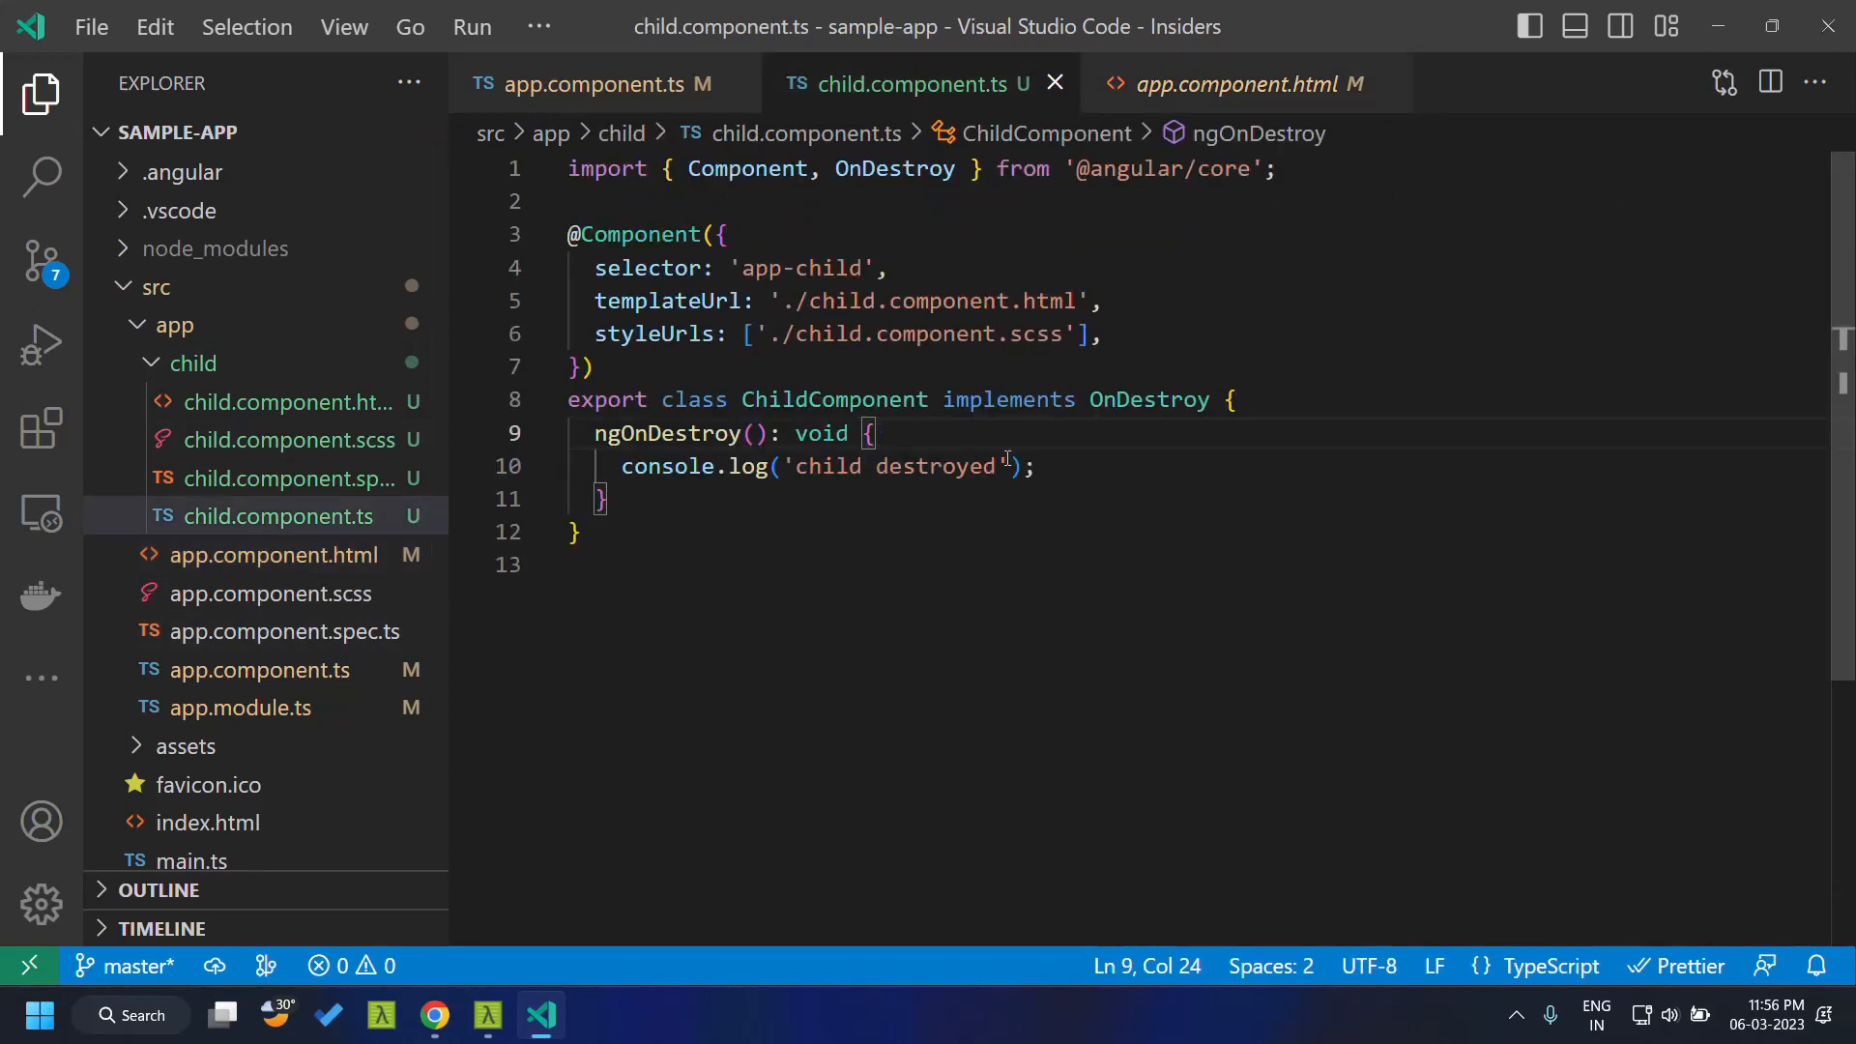
Toggle the child on and off in Chrome to log 'child destroyed'
{"action": "left_click", "coordinate": [435, 1014]}
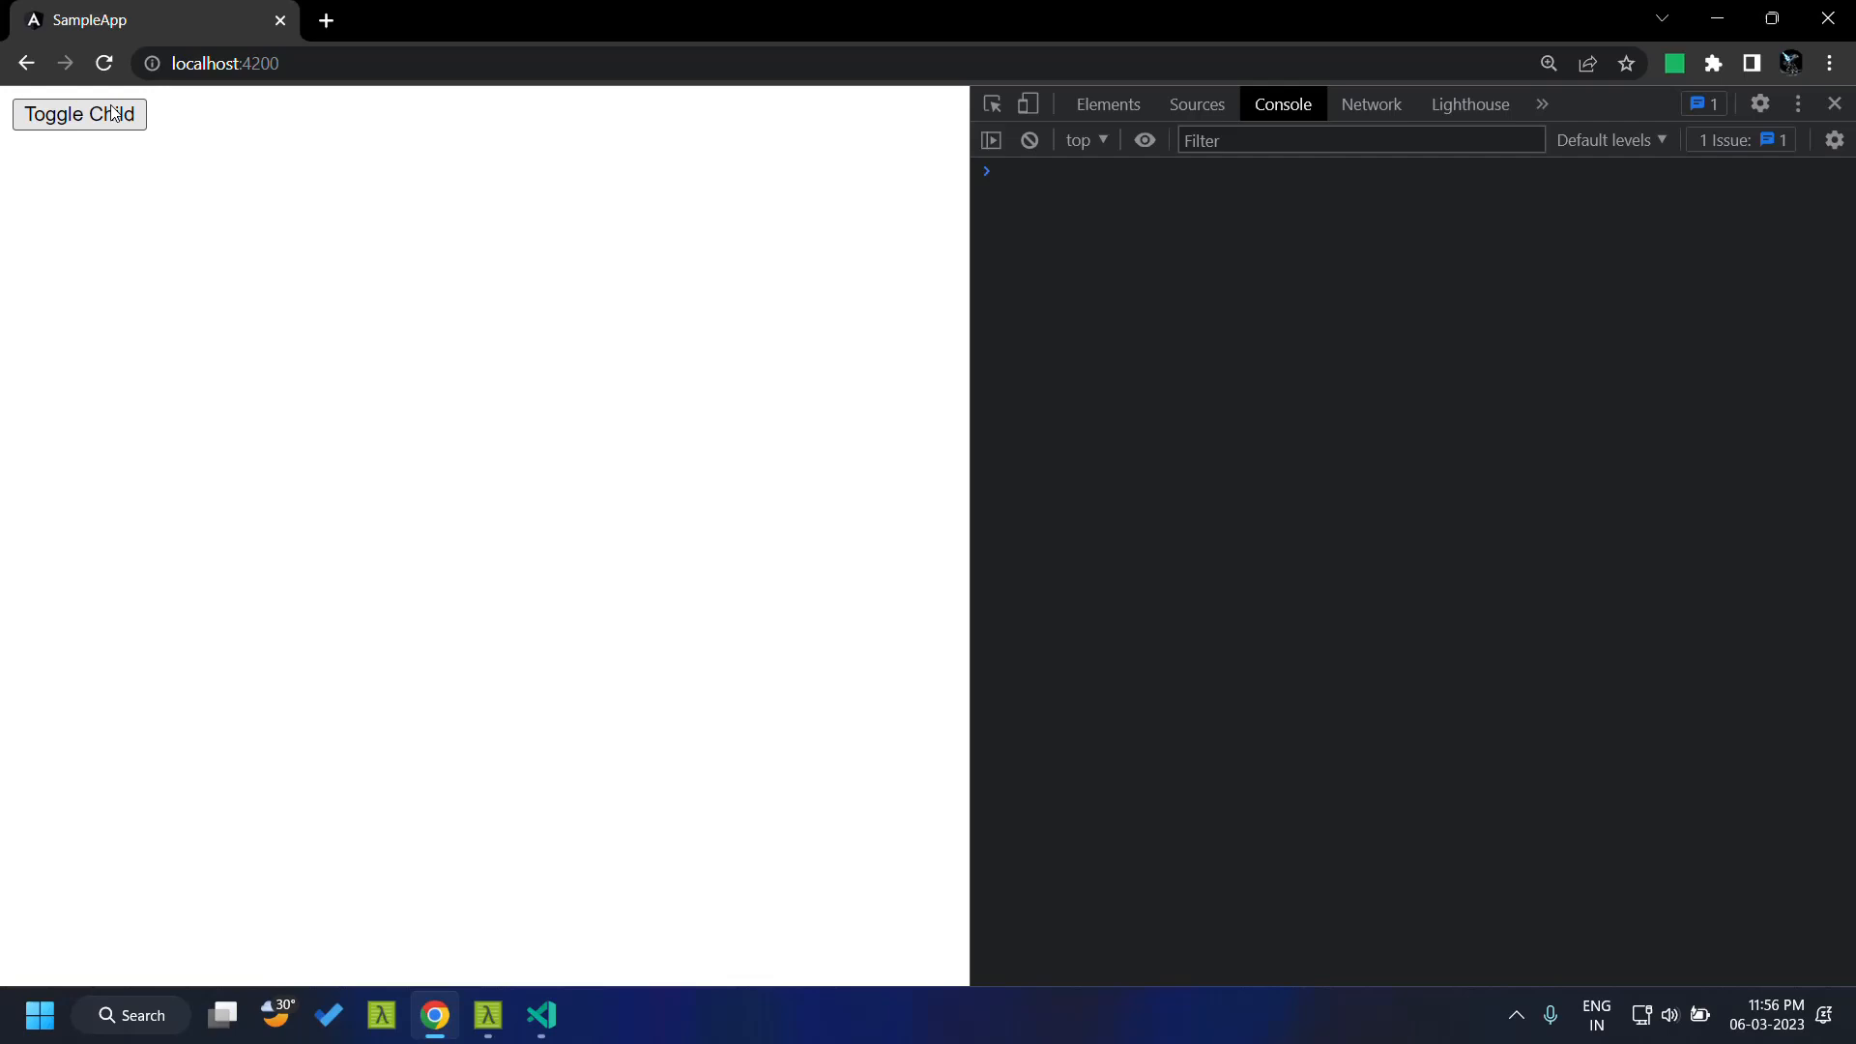
{"action": "left_click", "coordinate": [78, 114]}
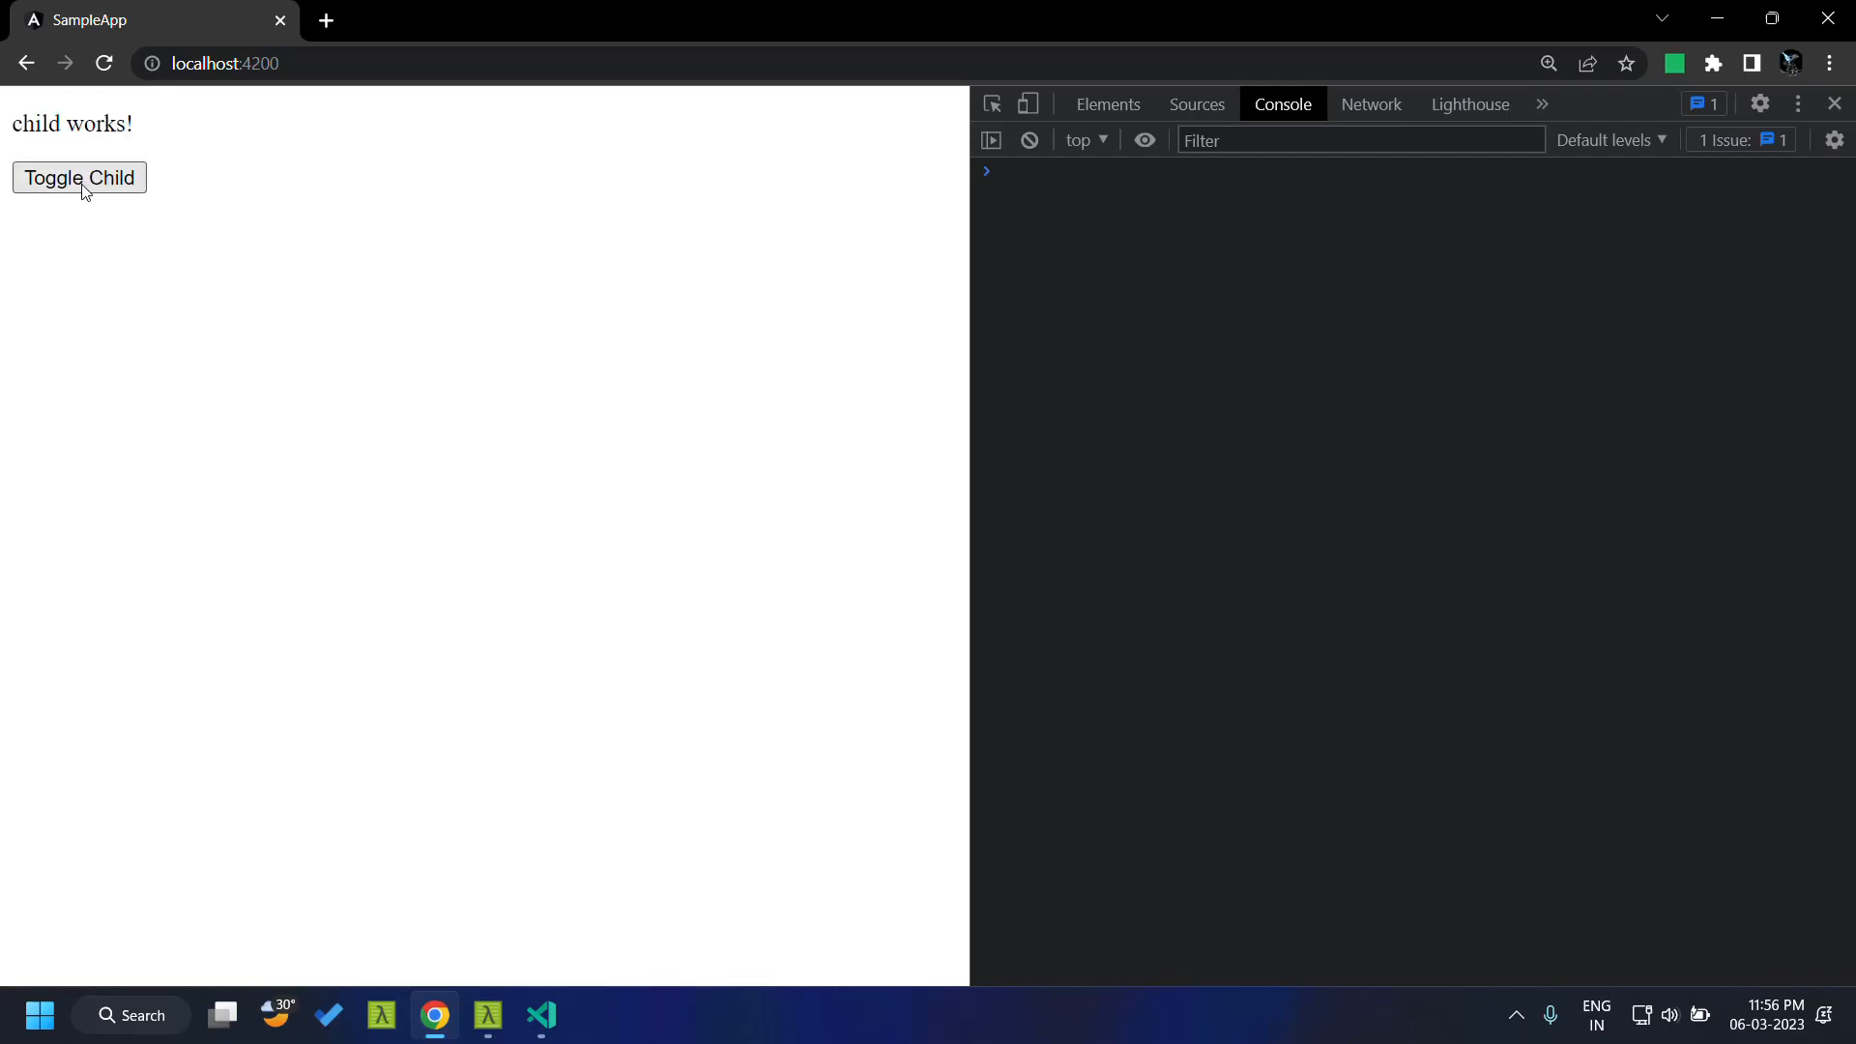
{"action": "left_click", "coordinate": [78, 178]}
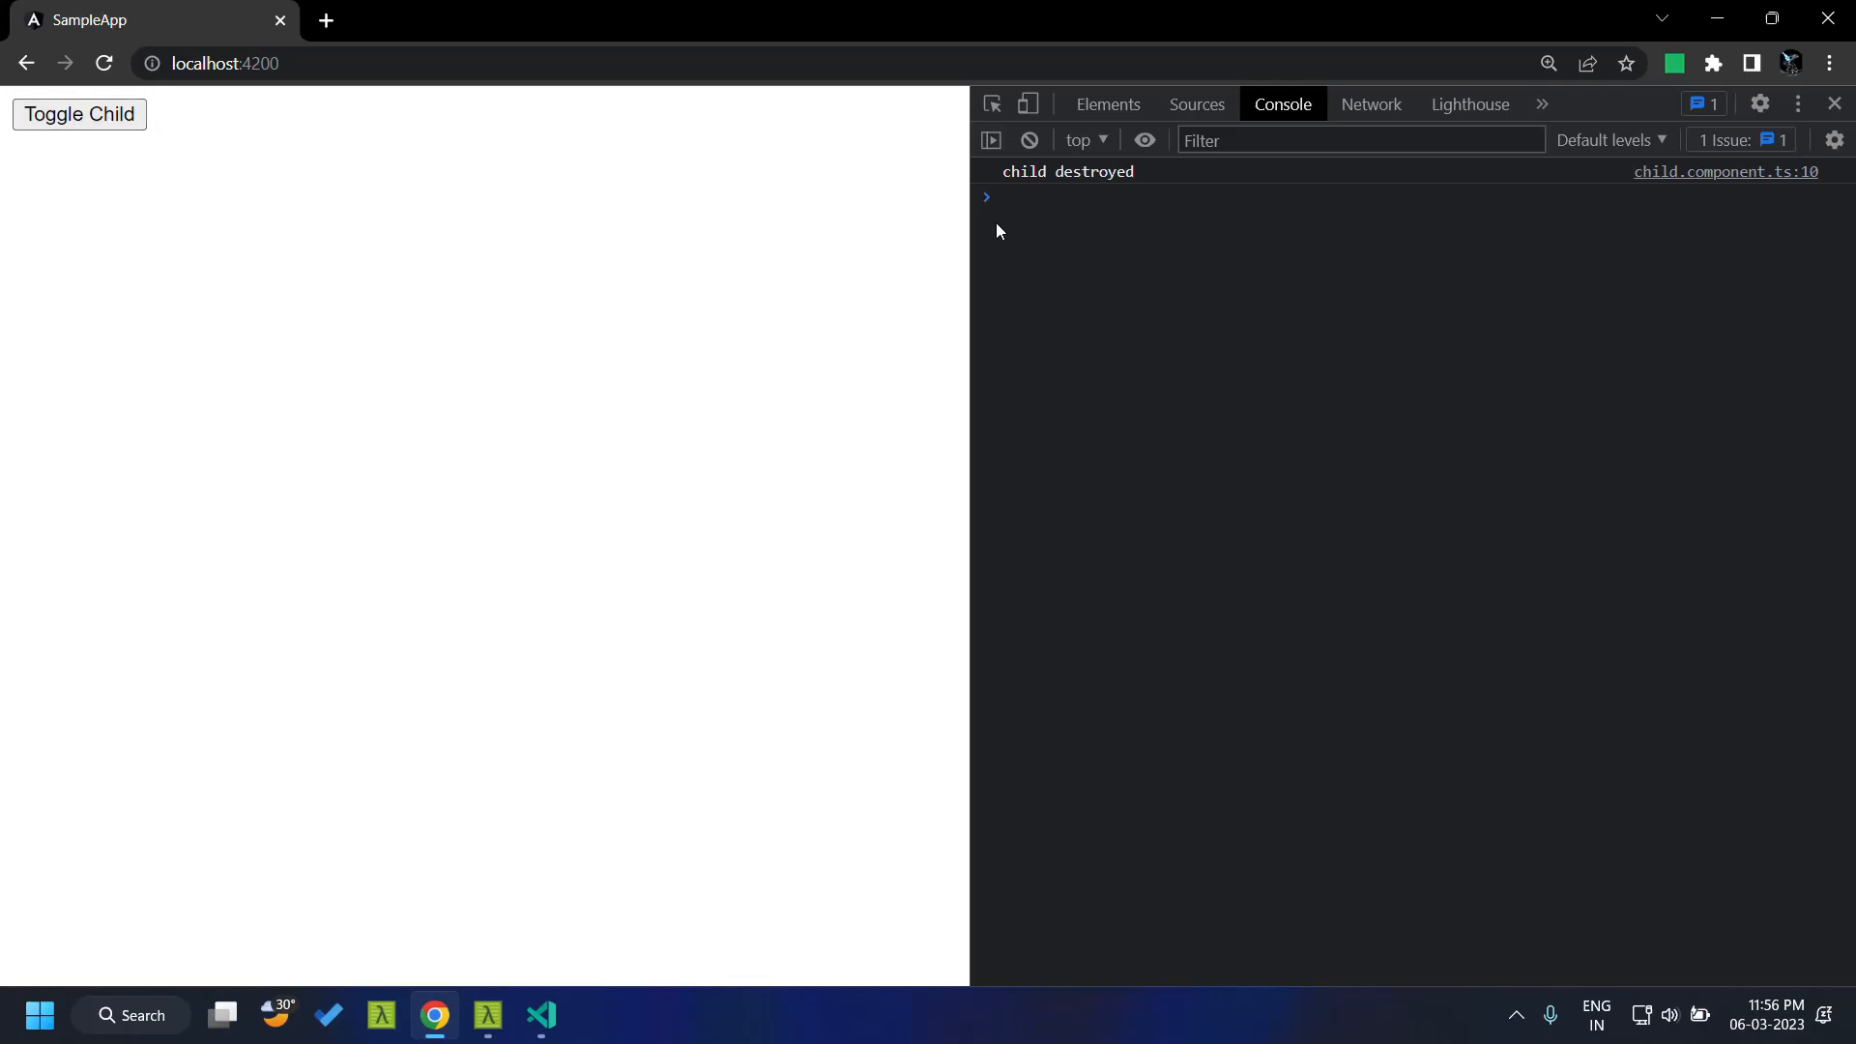
{"action": "mouse_move", "coordinate": [1146, 178]}
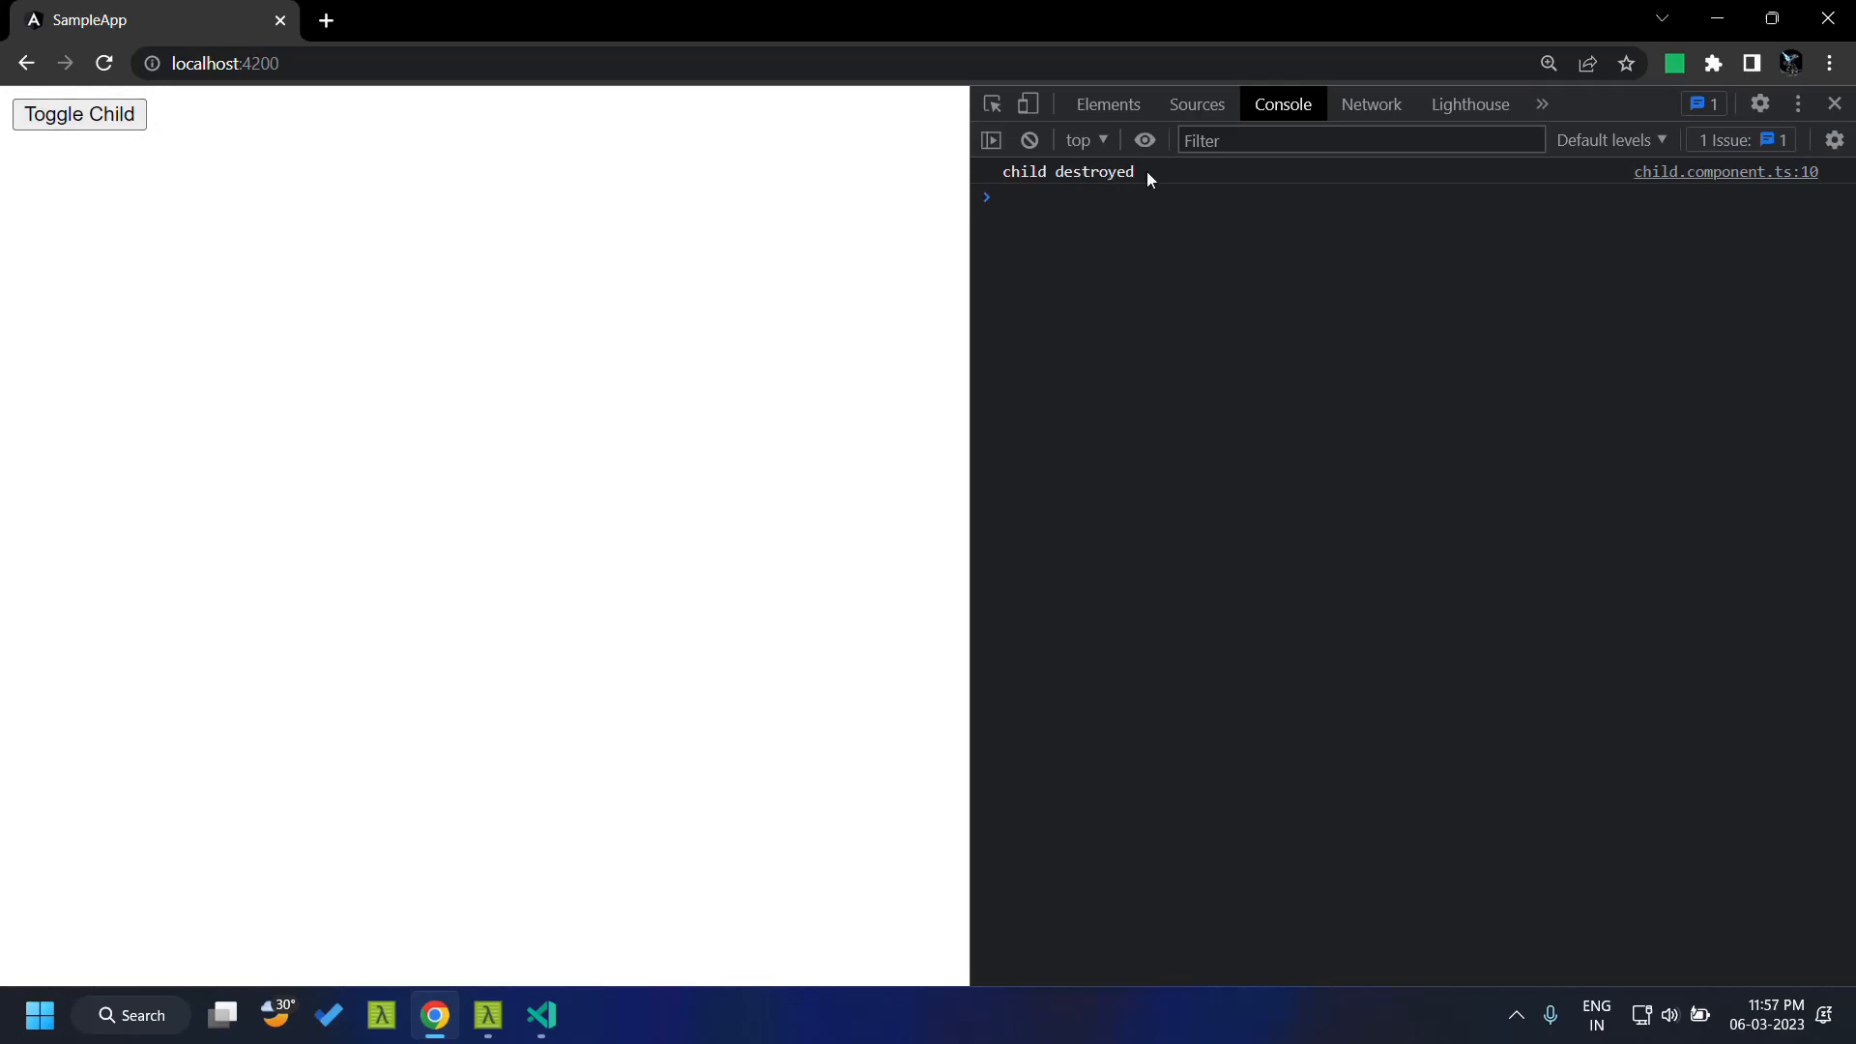
{"action": "left_click", "coordinate": [540, 1014]}
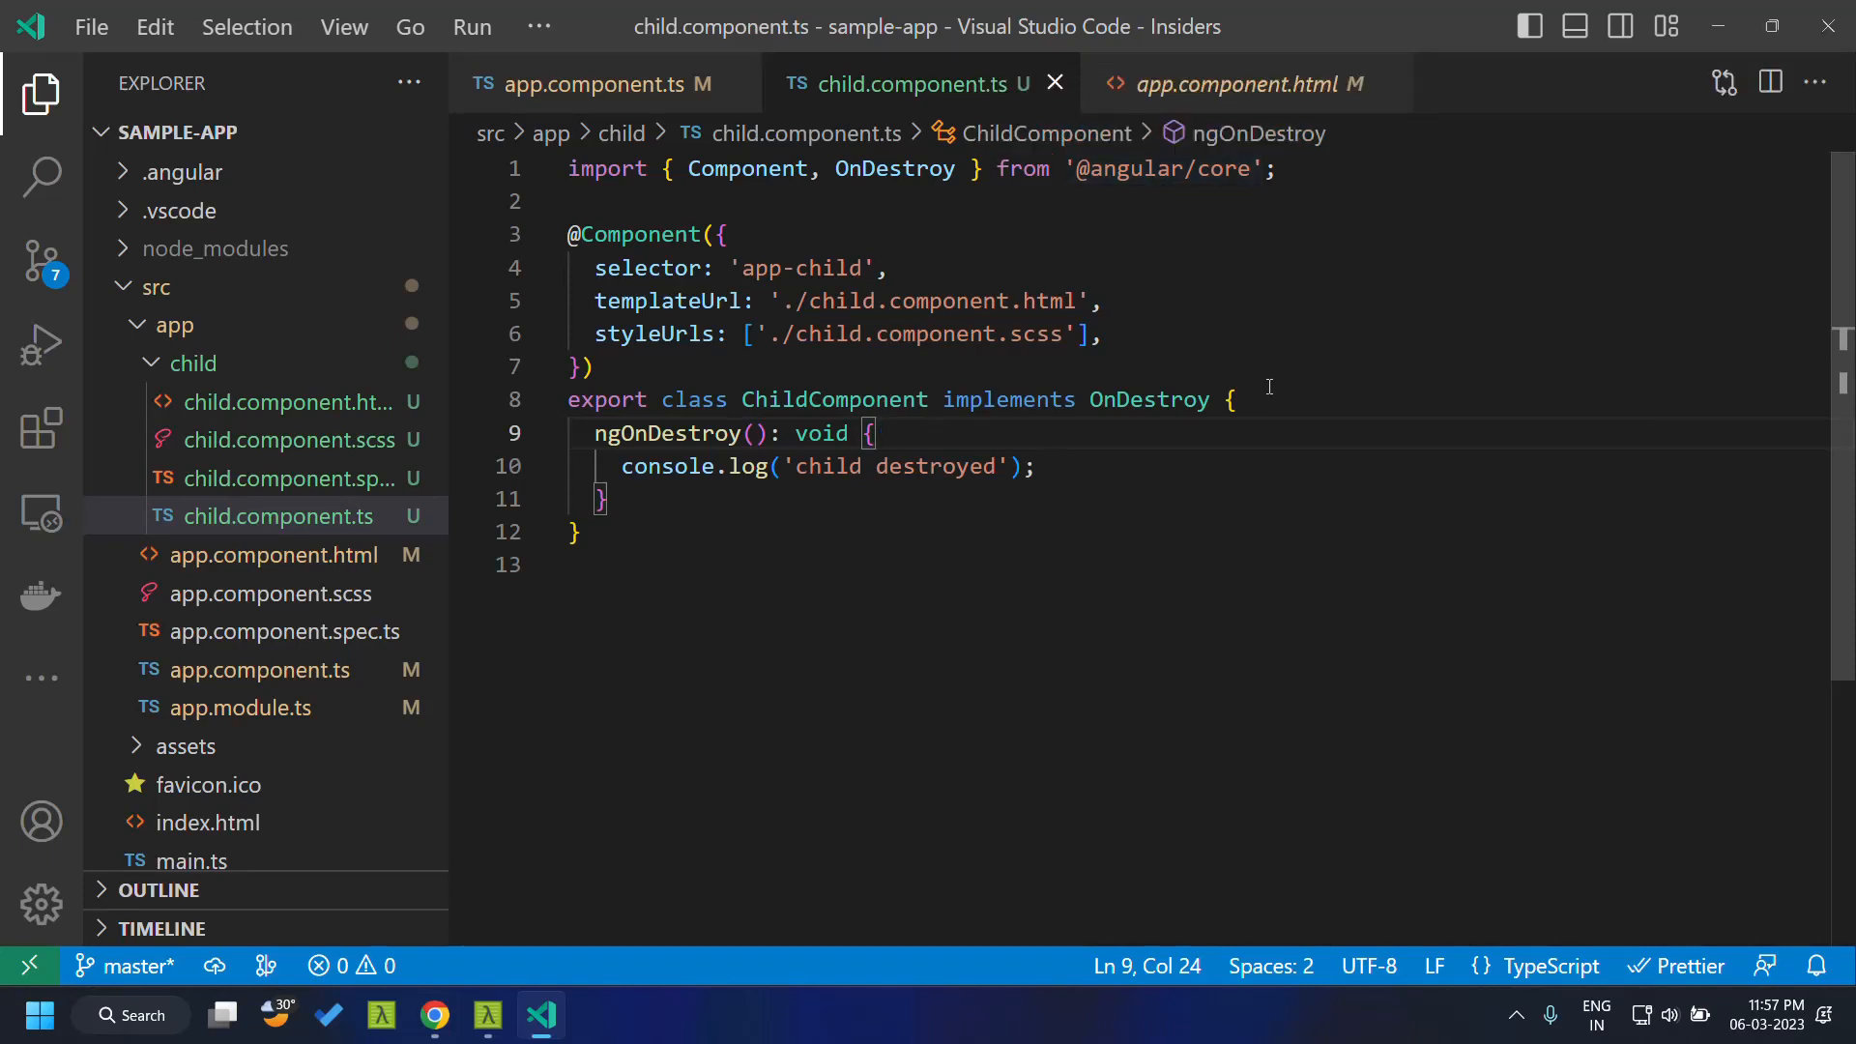
Add a ChildComponent constructor taking a destroyRef: DestroyRef parameter
{"action": "left_click", "coordinate": [1238, 399]}
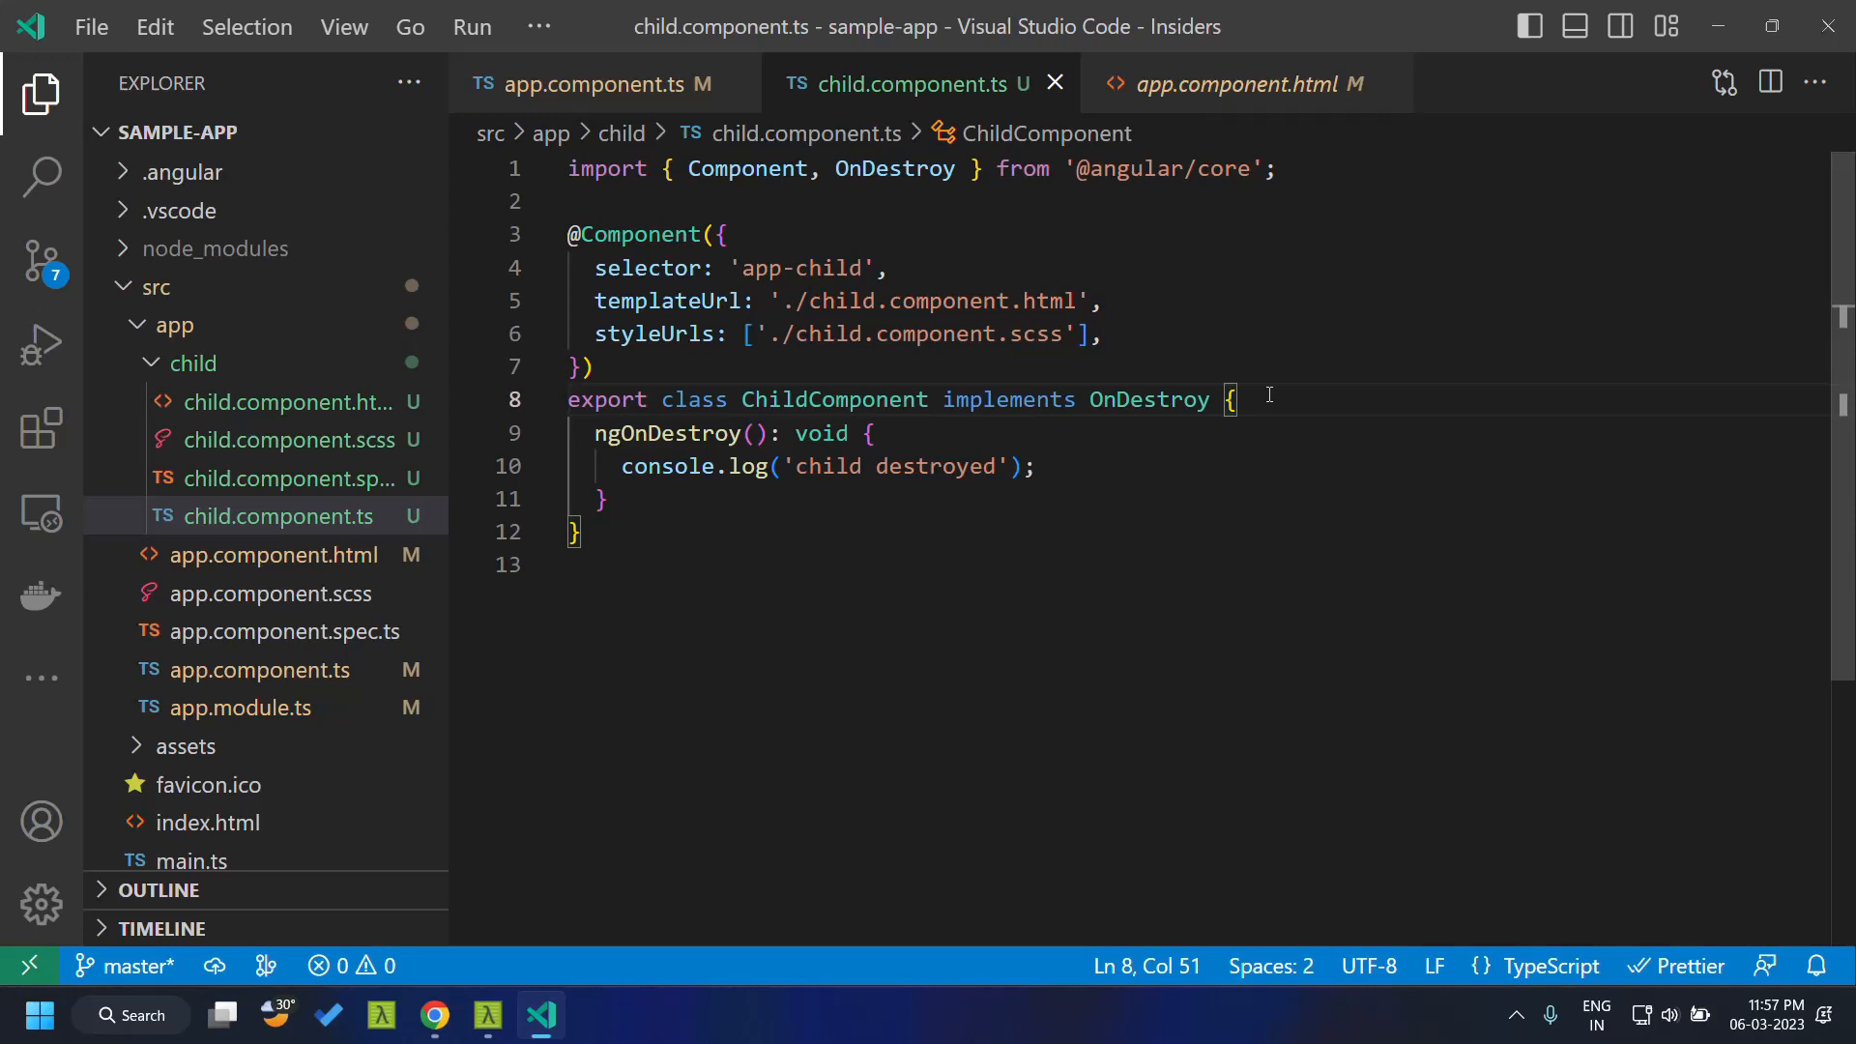
{"action": "key", "text": "Enter"}
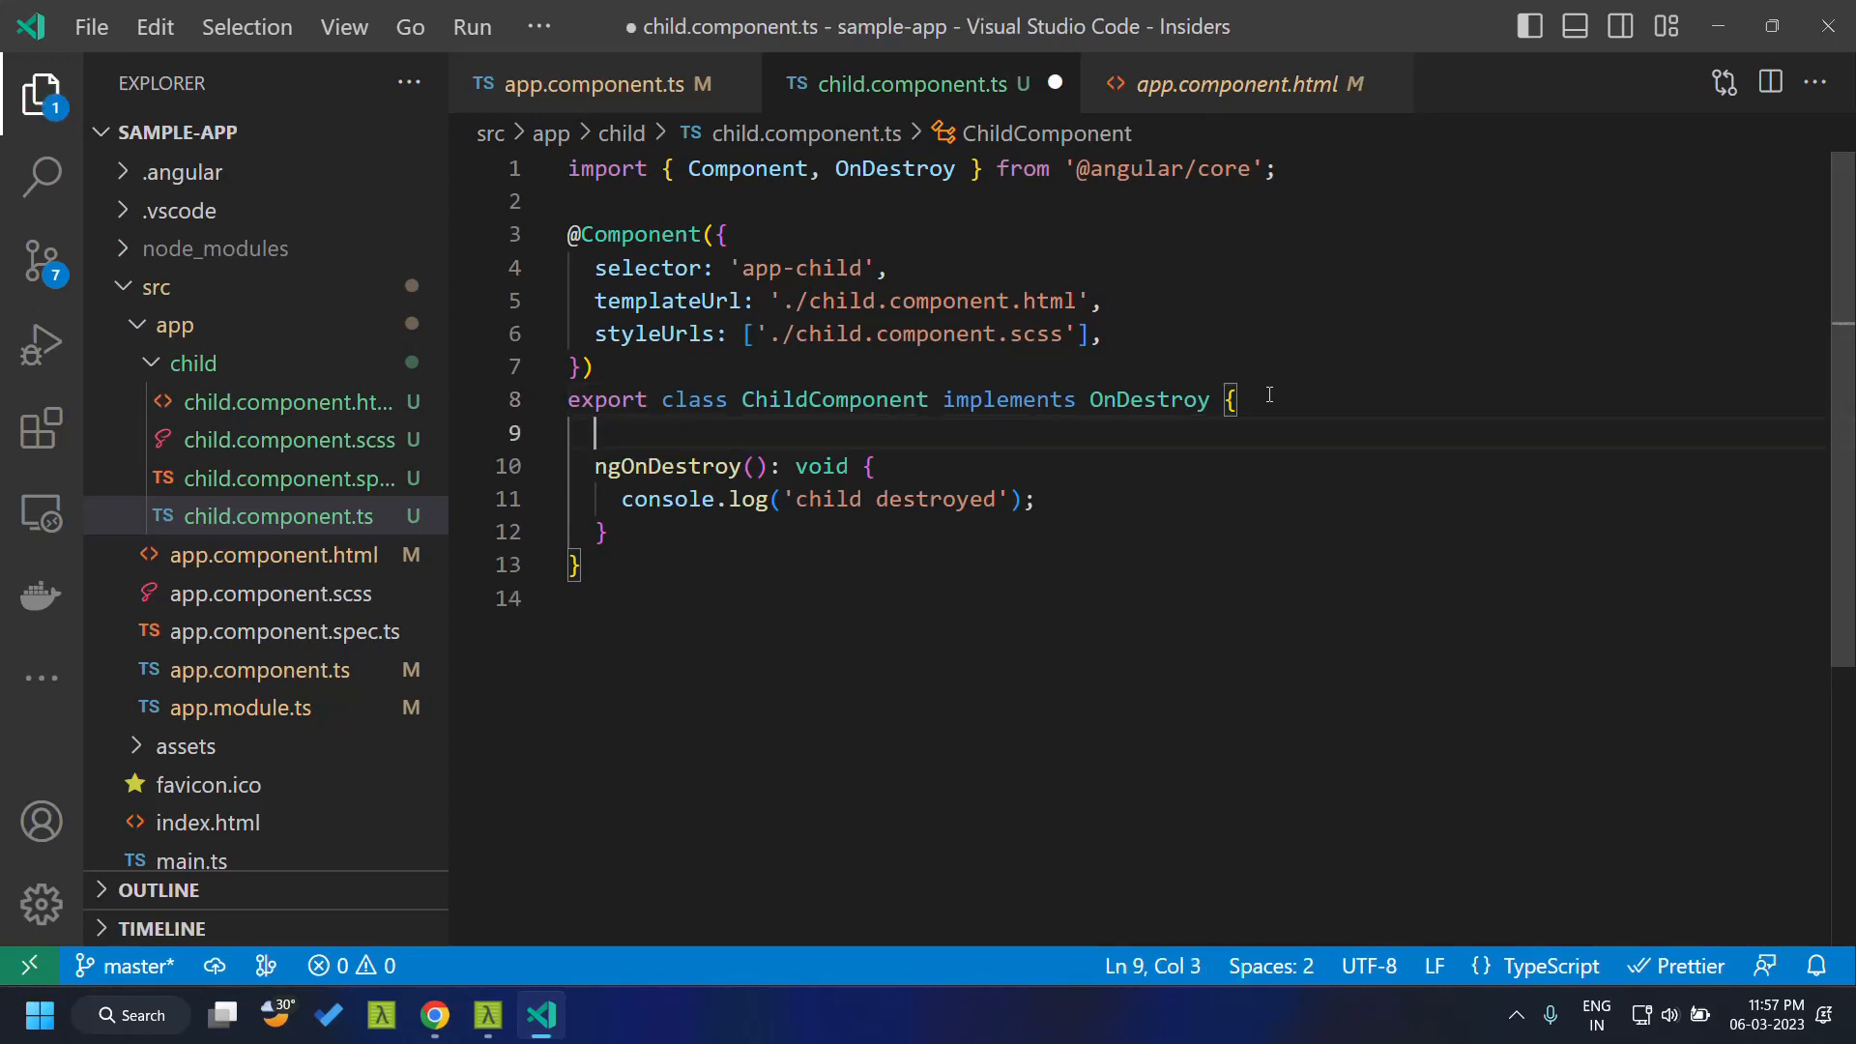
{"action": "type", "text": "constructor"}
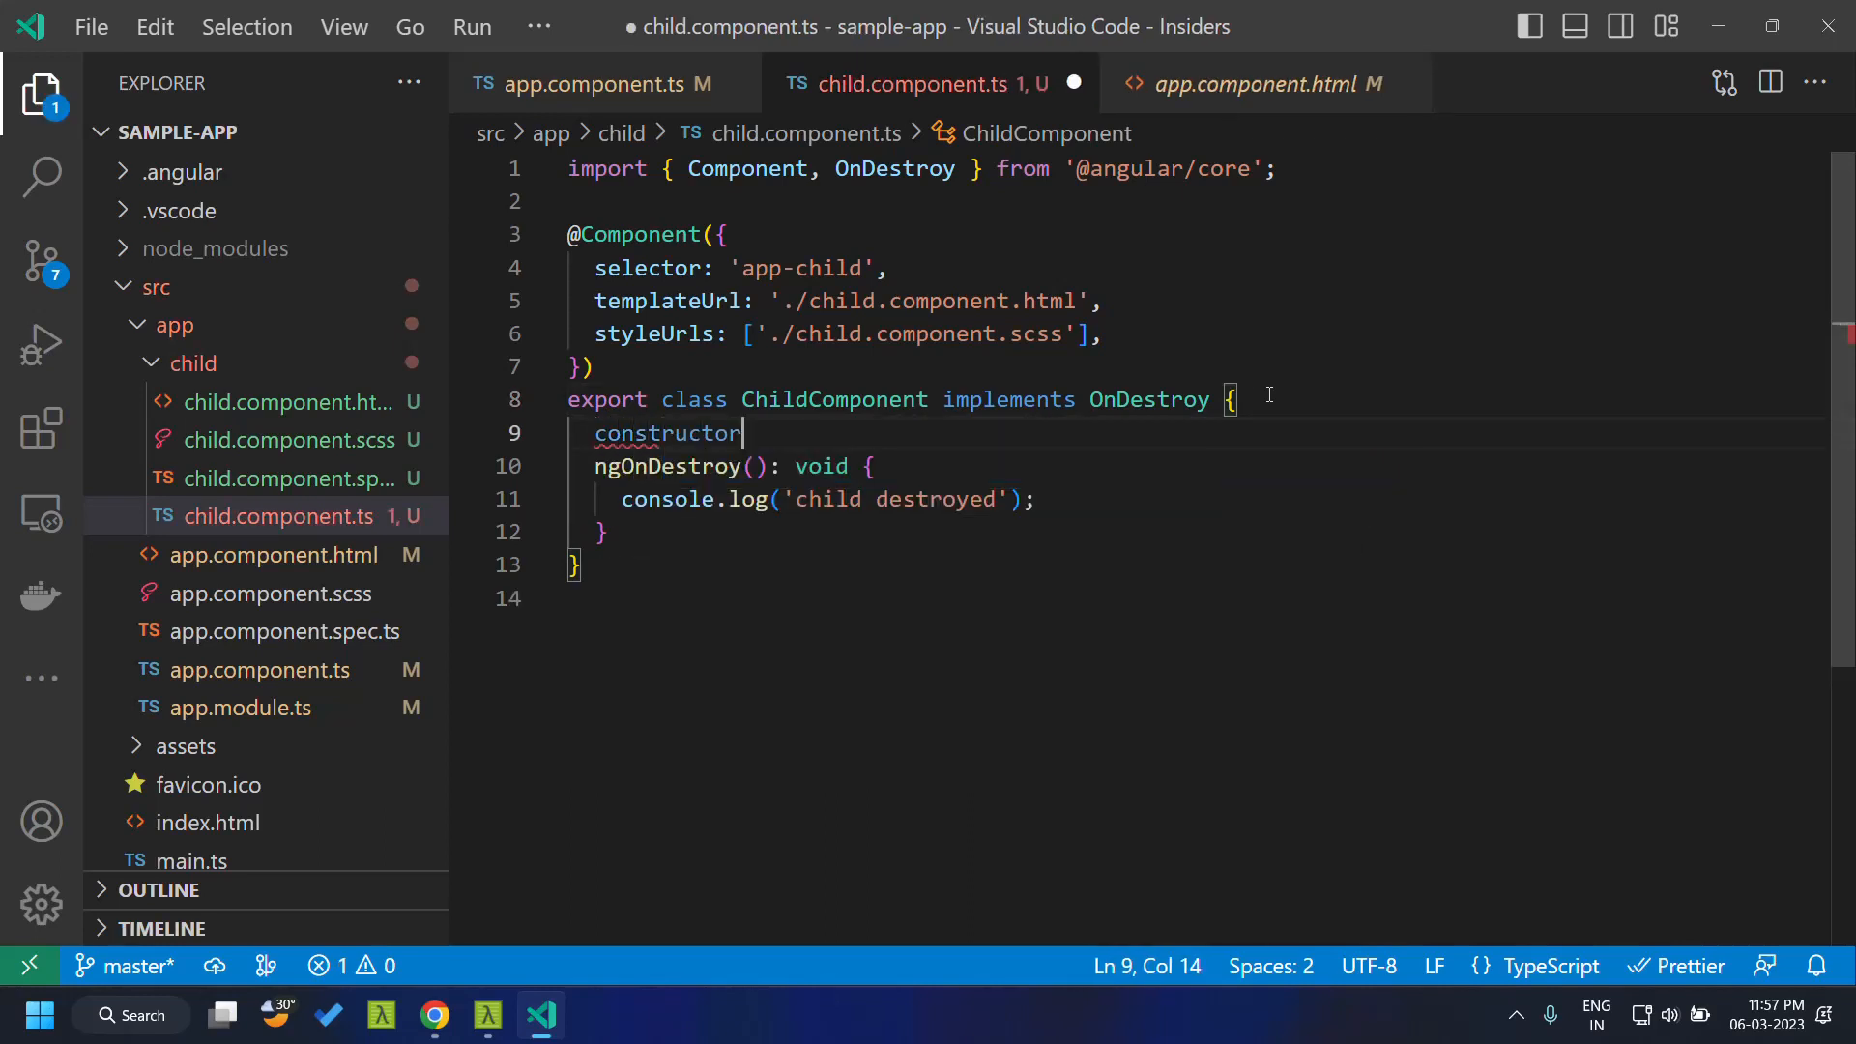
{"action": "type", "text": "(des"}
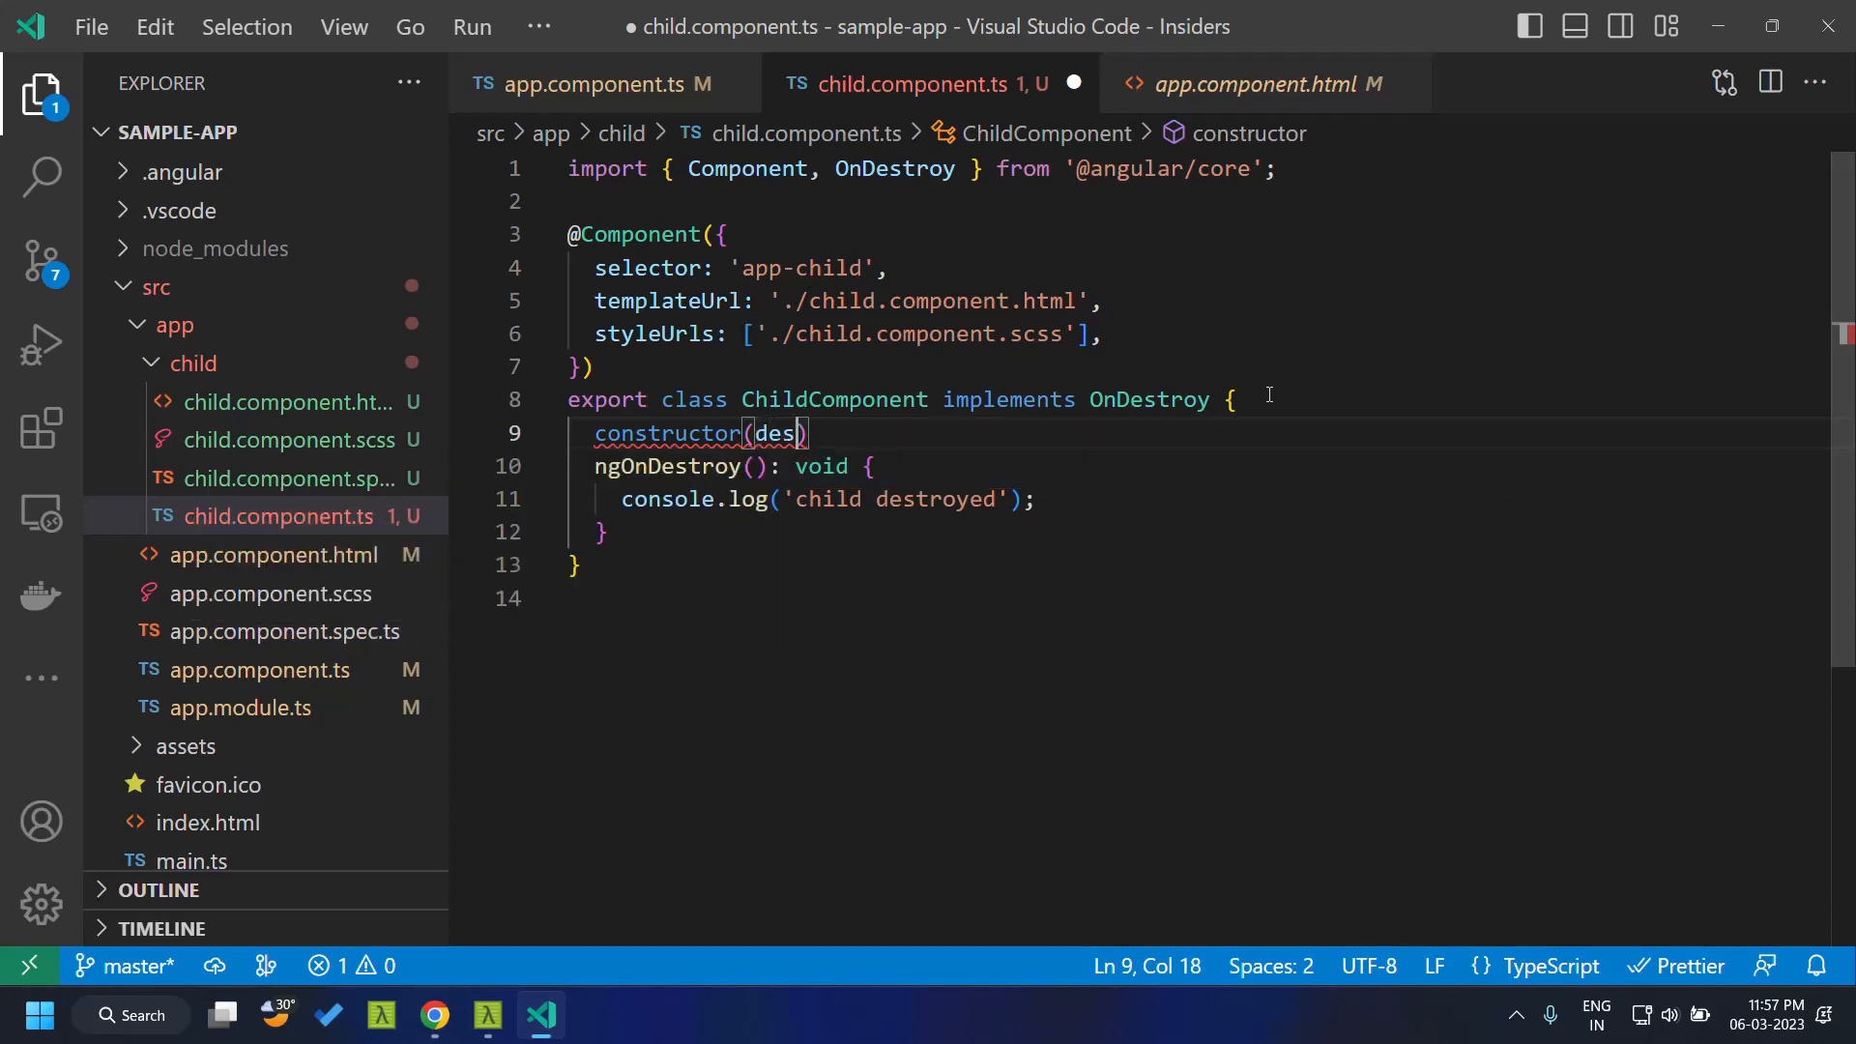
{"action": "type", "text": "troyR"}
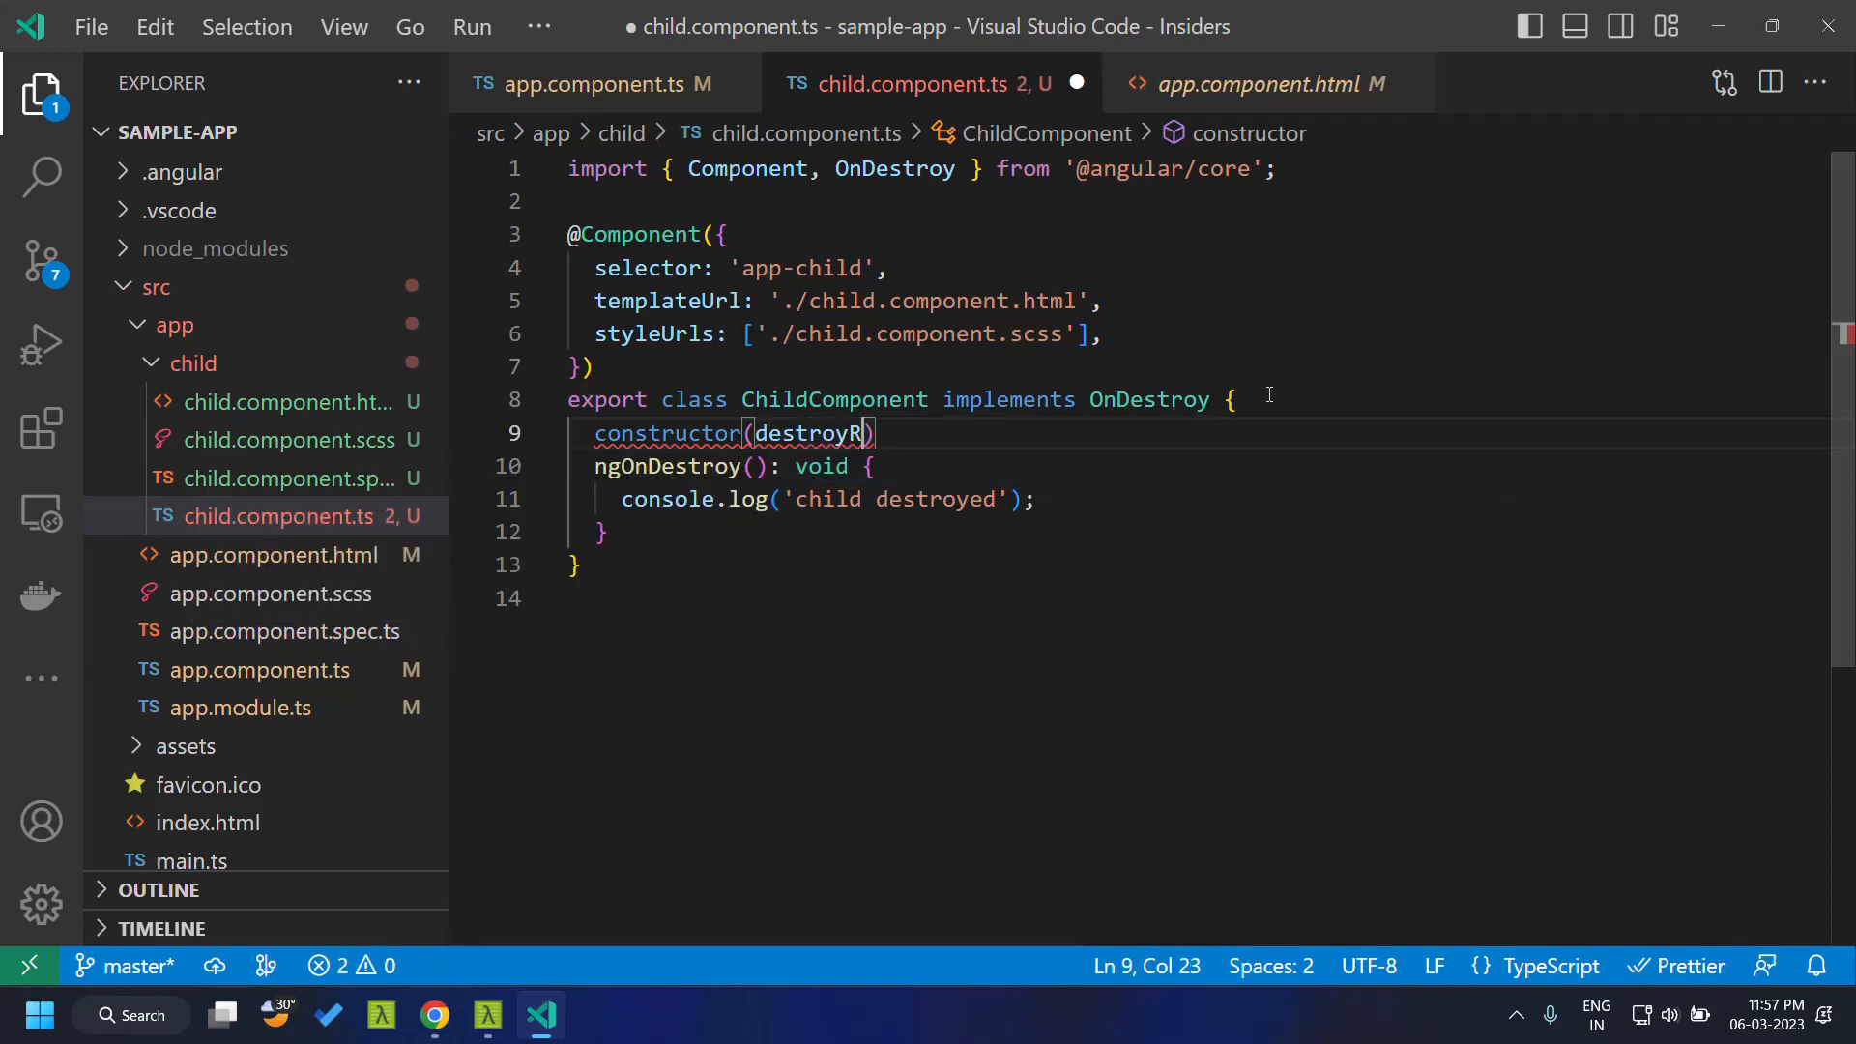
{"action": "type", "text": "Ref: DestroyRef"}
{"action": "type", "text": "destroyRef.onDestroy(() => )"}
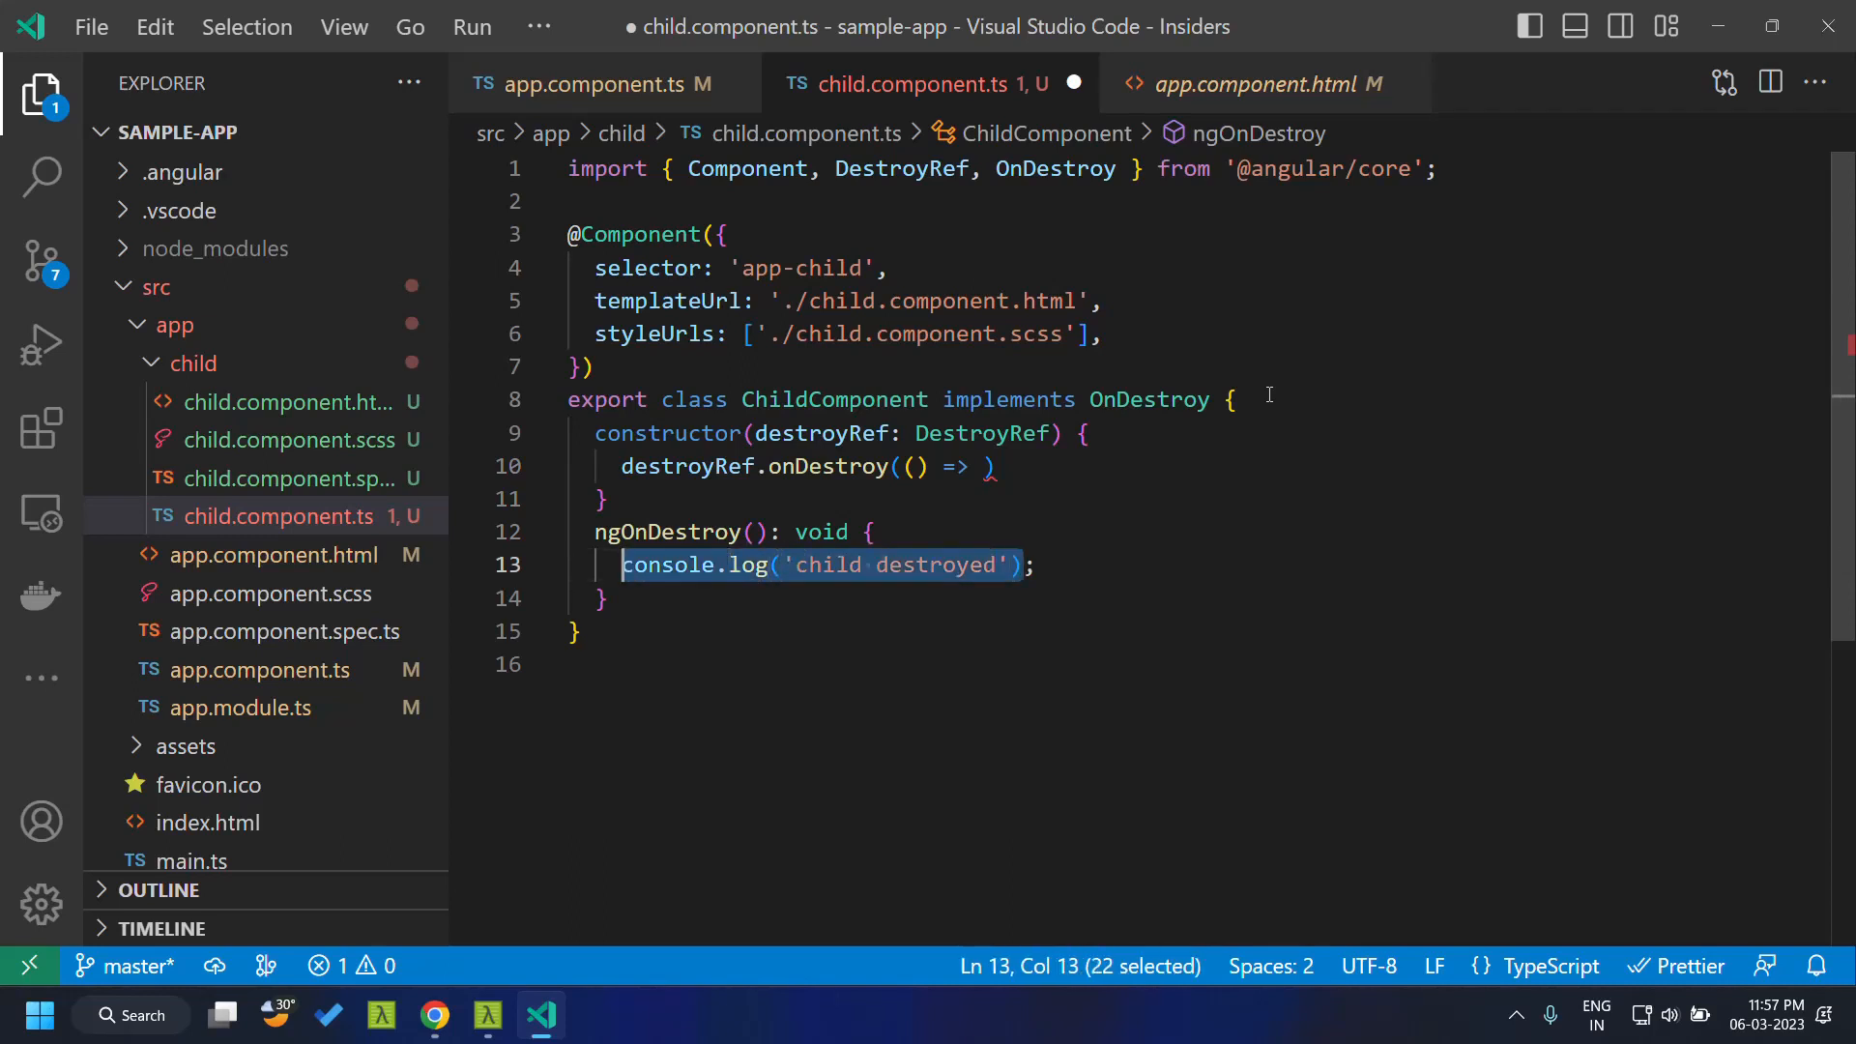
Log 'child destroyed' in the onDestroy callback and comment out the ngOnDestroy log
{"action": "left_click", "coordinate": [988, 465]}
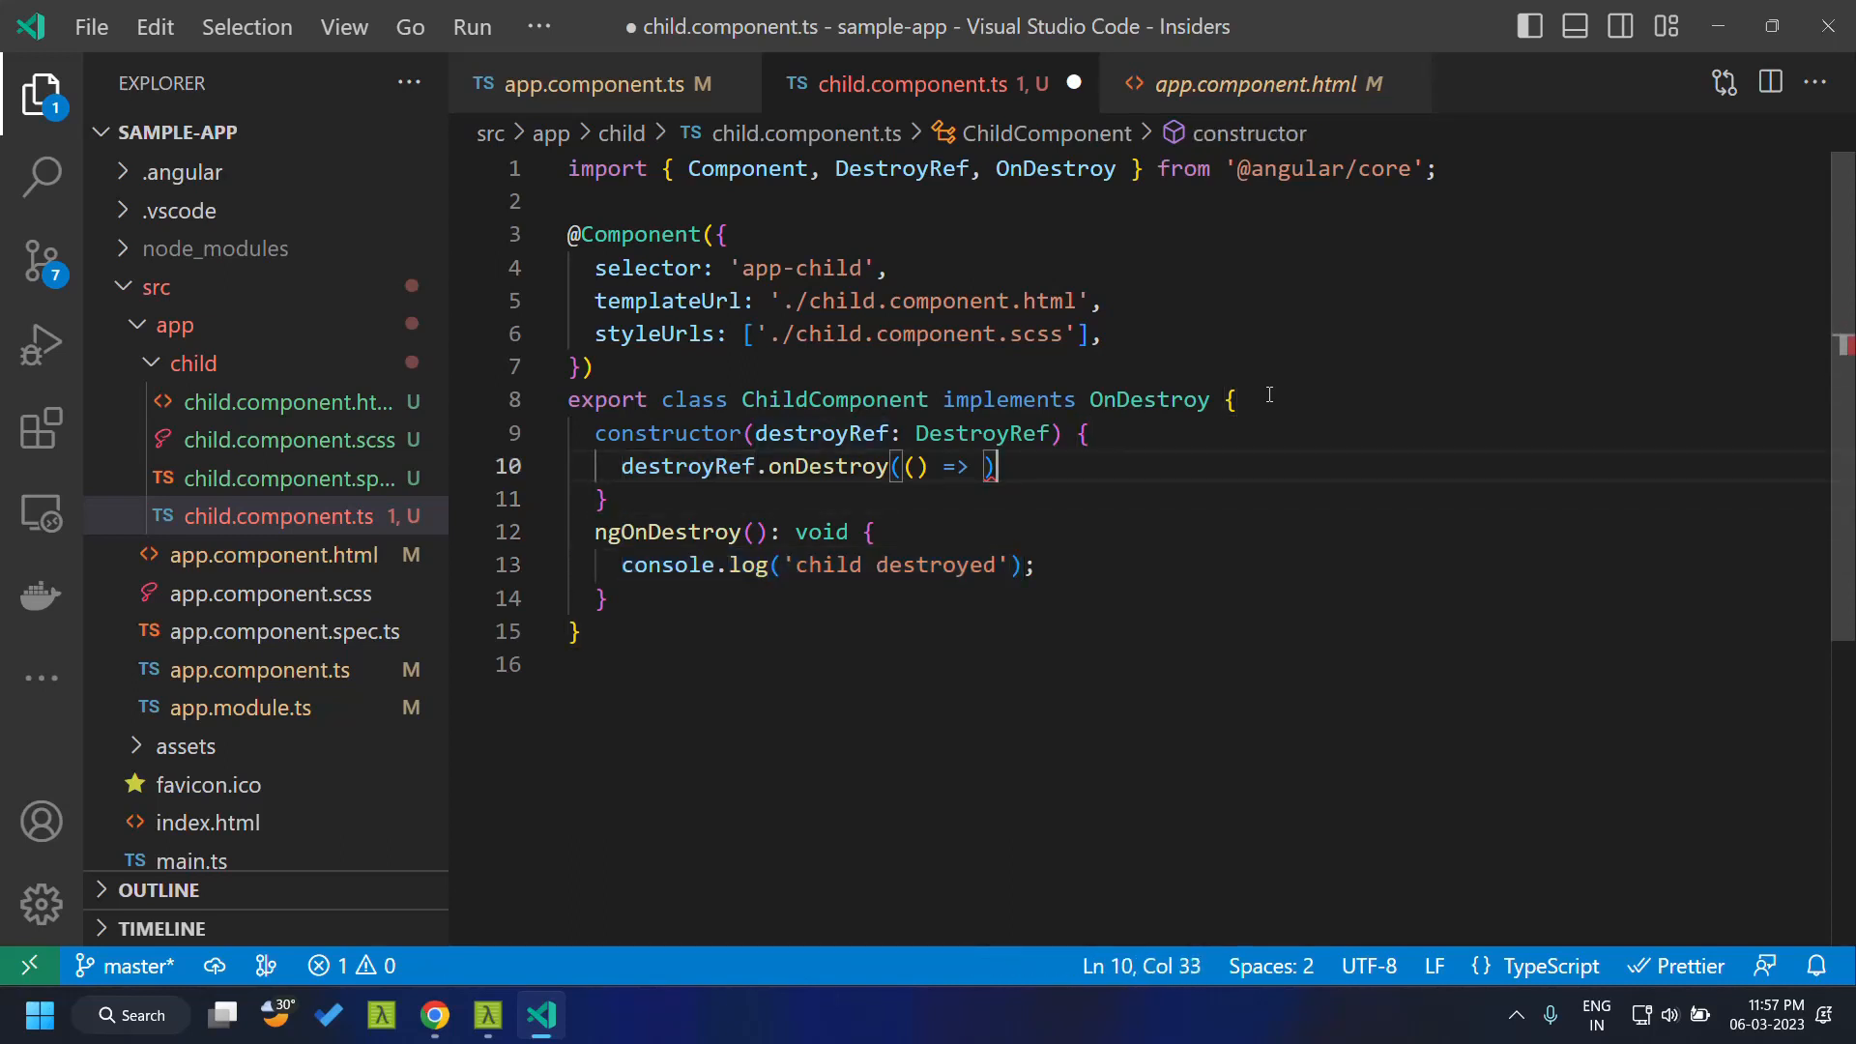
{"action": "type", "text": "console.log('child destroyed')"}
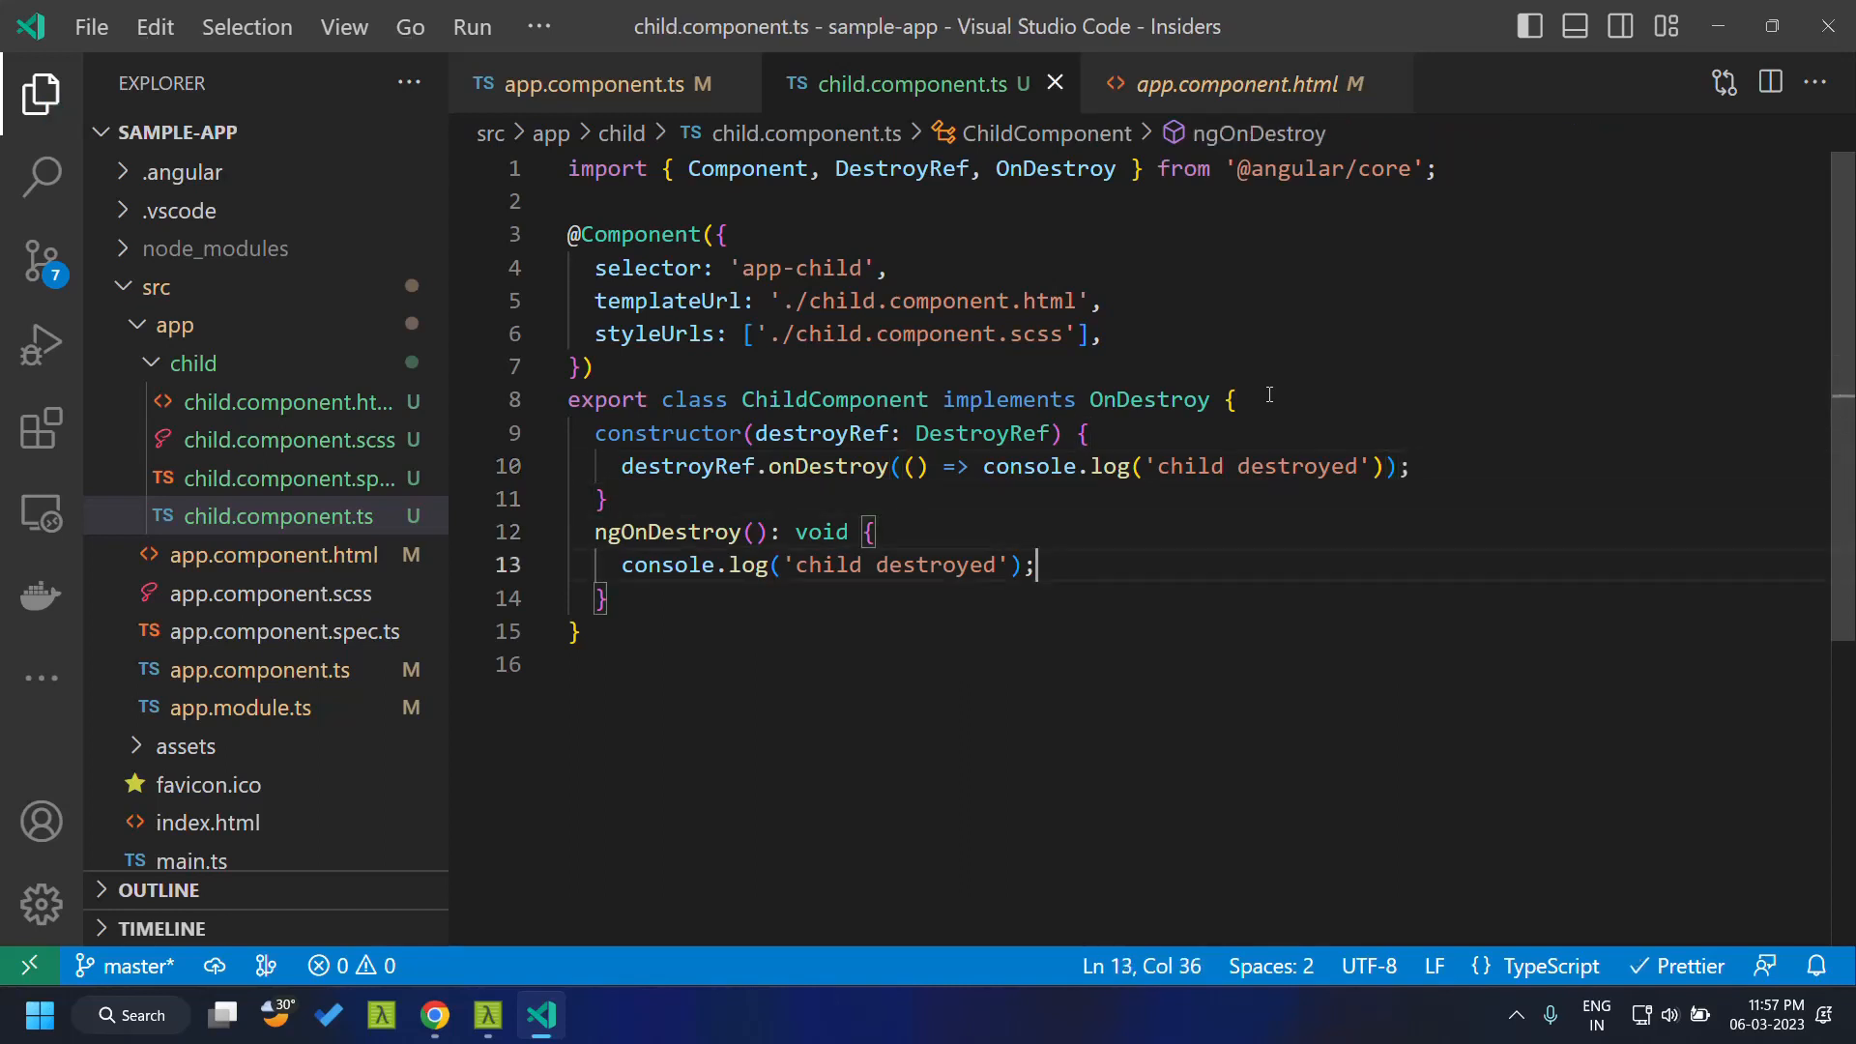
{"action": "key", "text": "ctrl+/"}
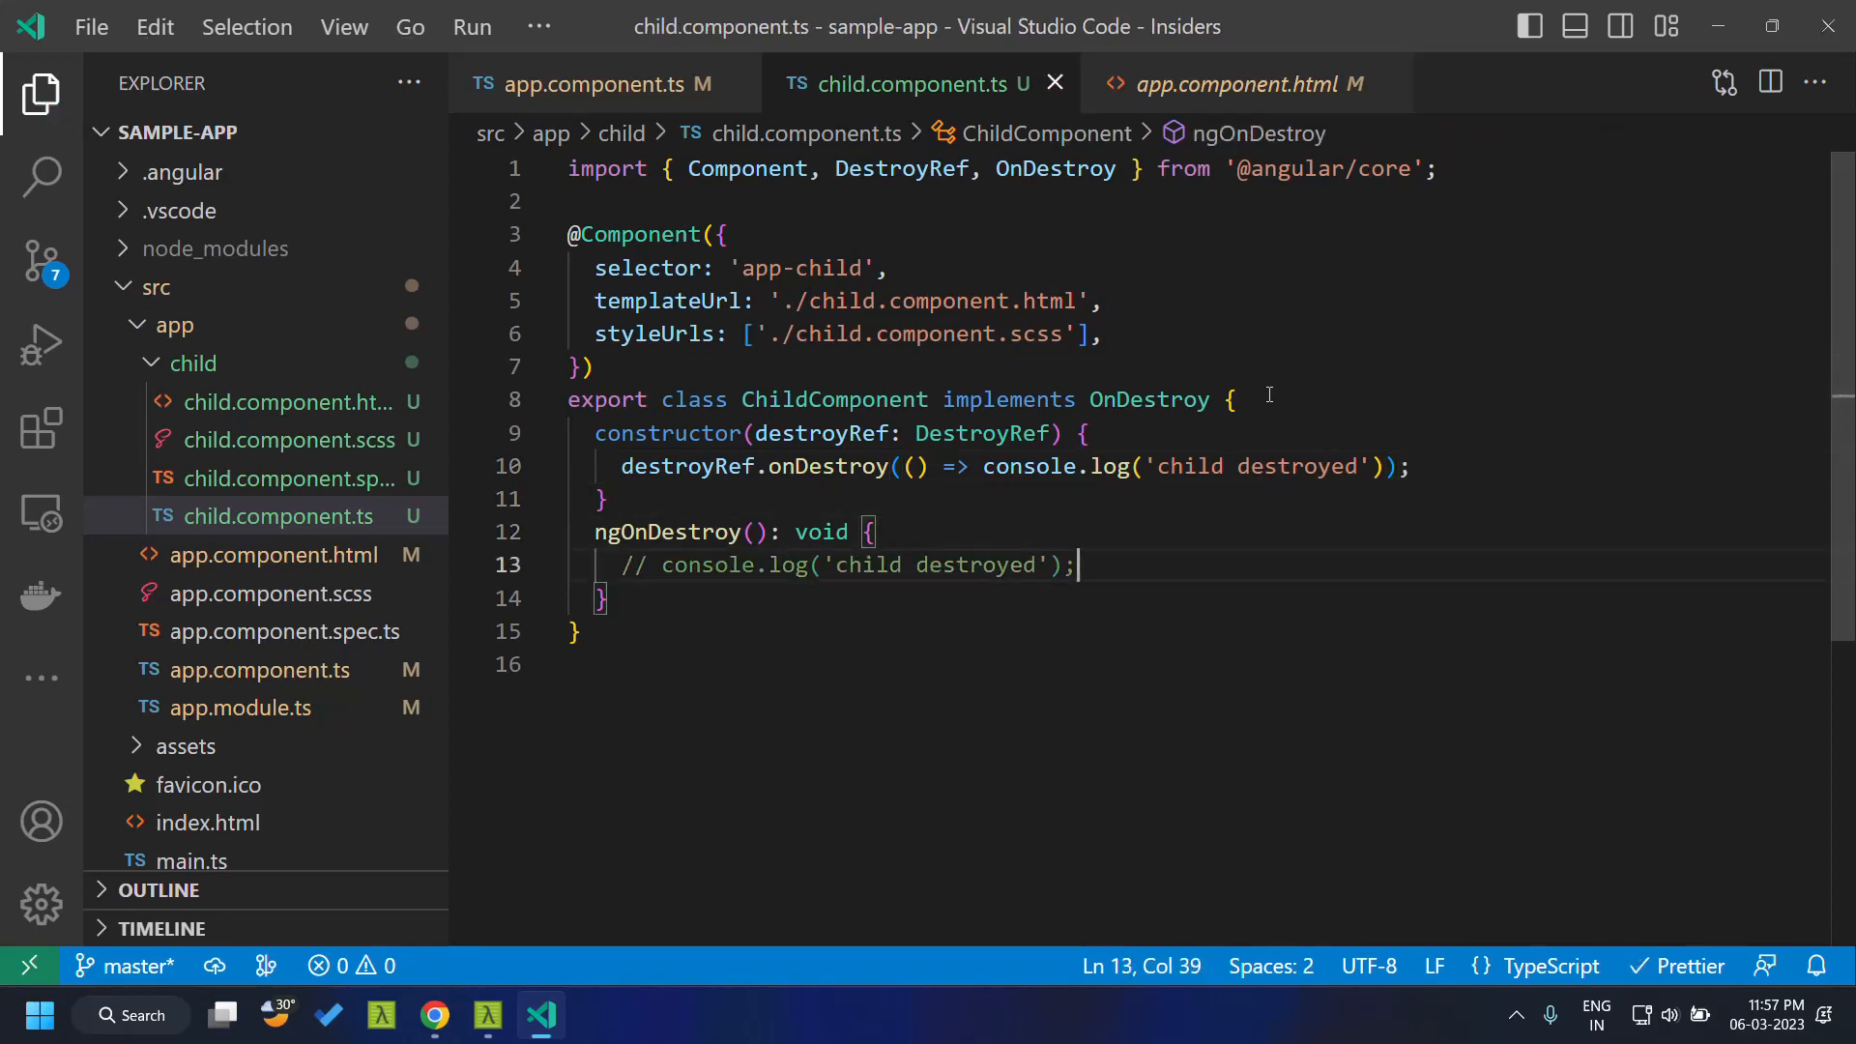
{"action": "left_click", "coordinate": [434, 1014]}
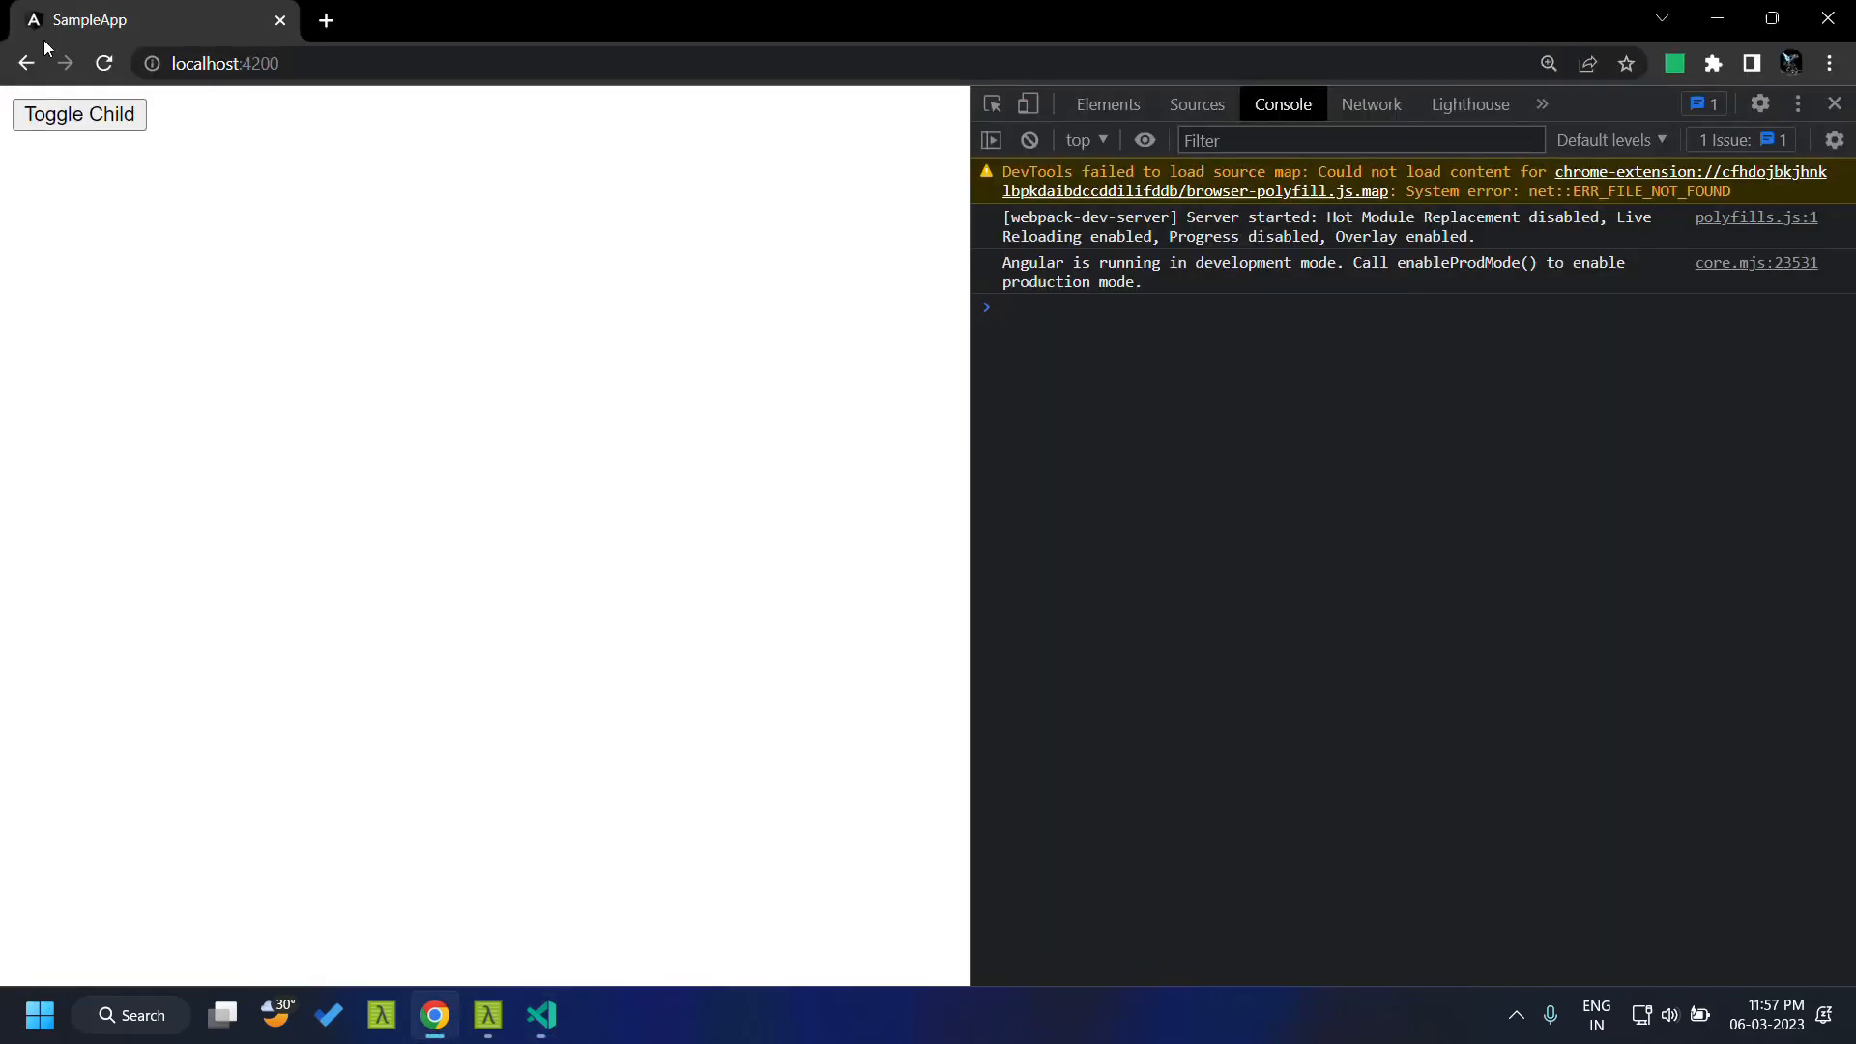
Toggle the child on and off, confirming 'child destroyed' logs from child.component.ts line 10
{"action": "left_click", "coordinate": [78, 114]}
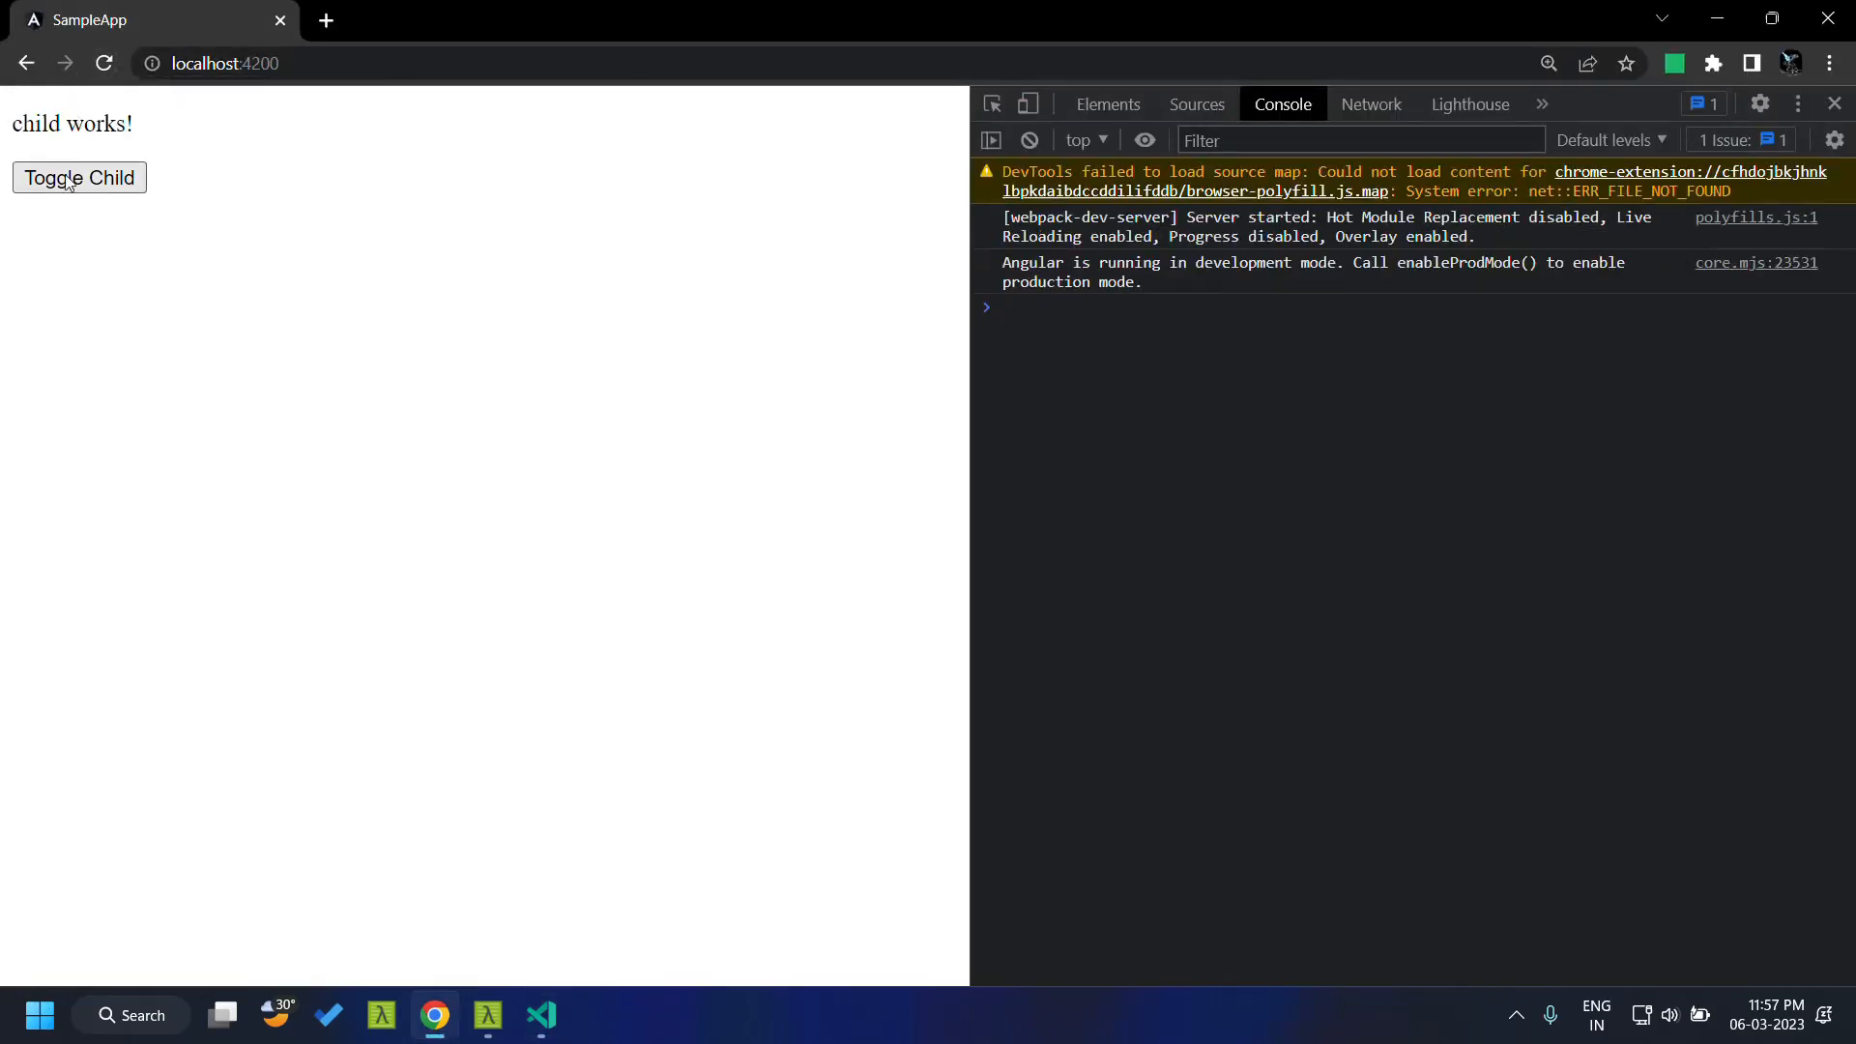
{"action": "left_click", "coordinate": [79, 178]}
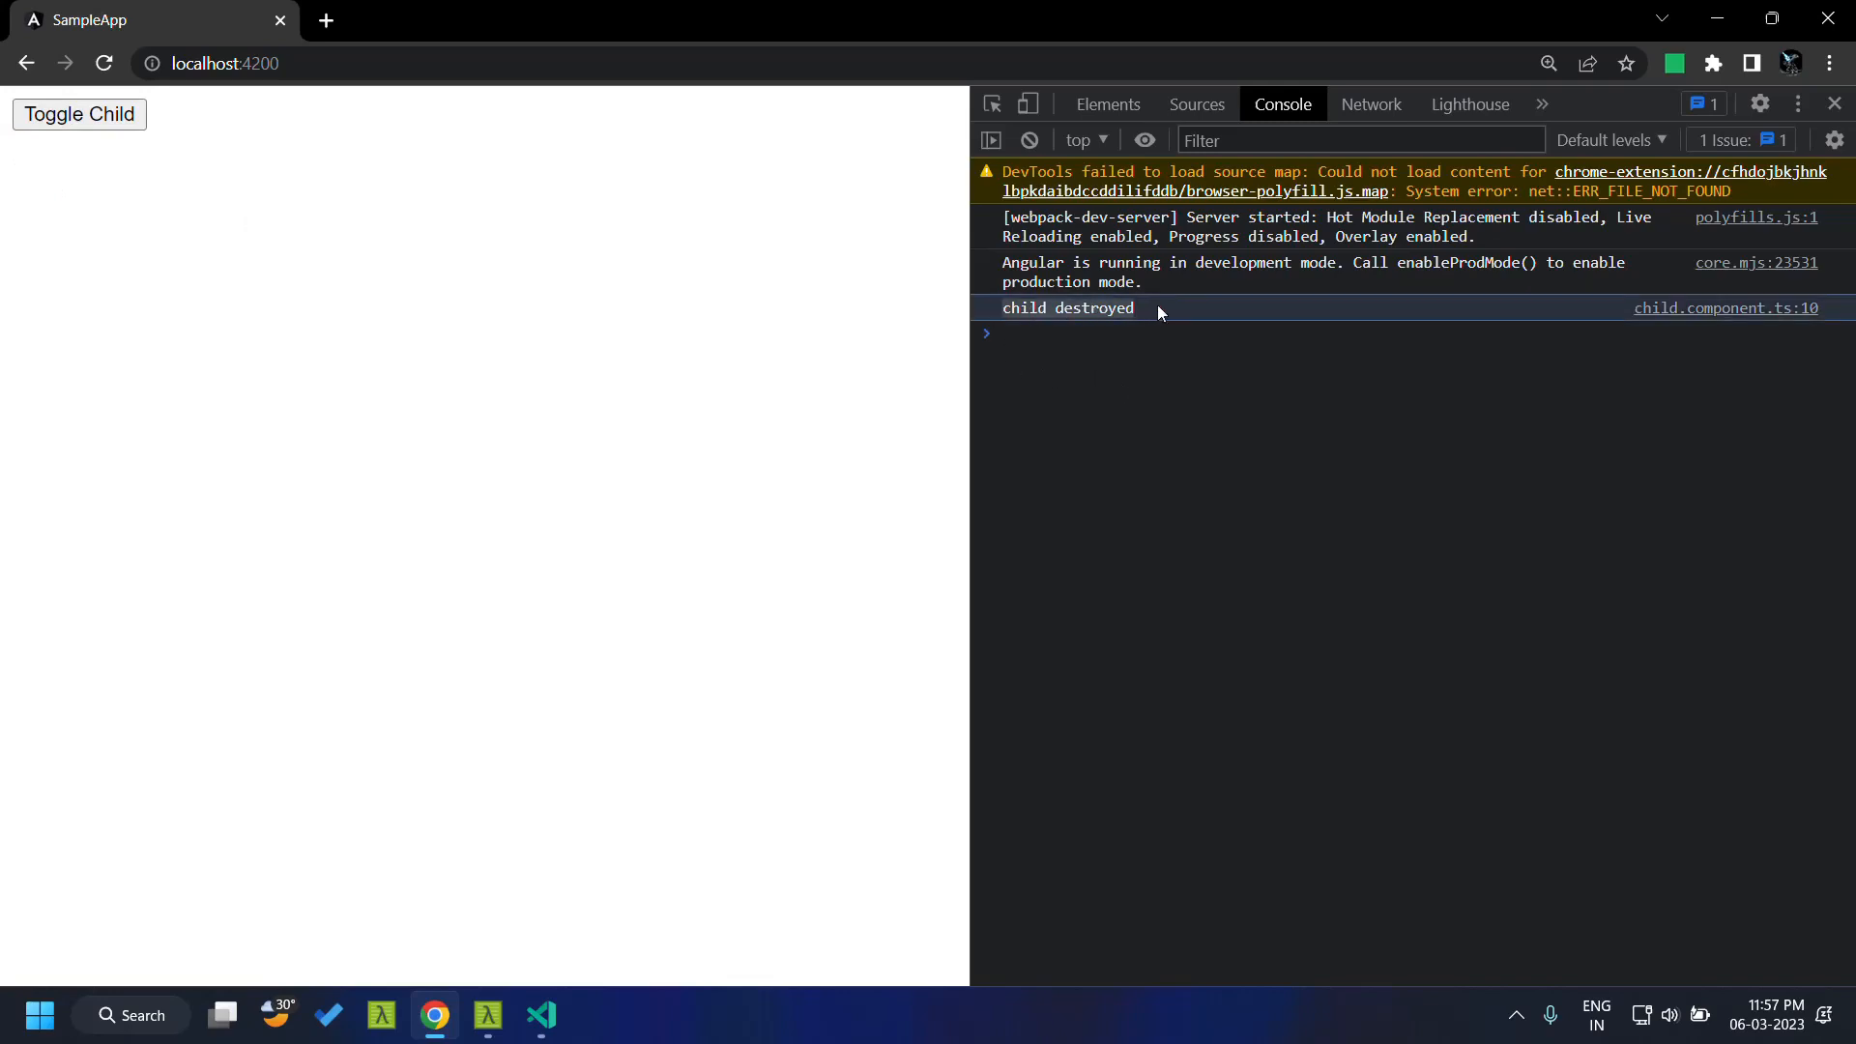
{"action": "left_click", "coordinate": [542, 1016]}
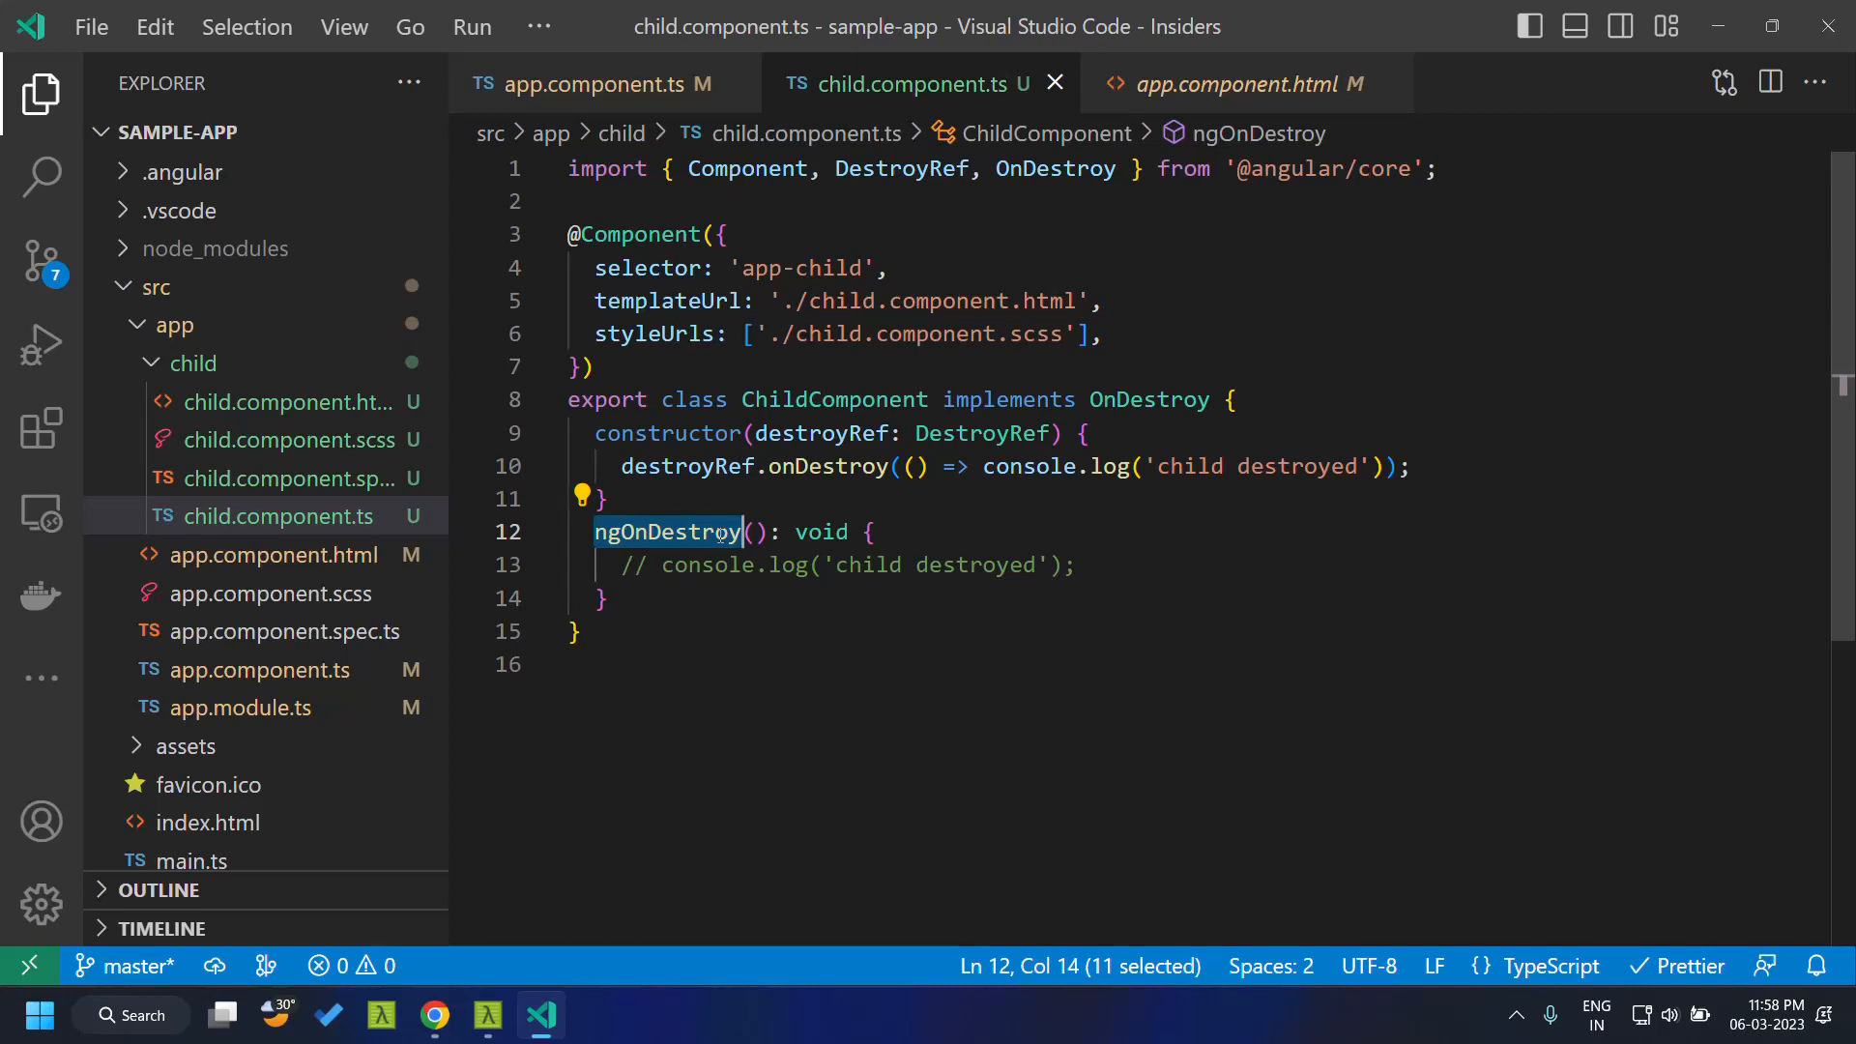
Highlight the ngOnDestroy method and destroyRef in the onDestroy call
{"action": "double_click", "coordinate": [818, 532]}
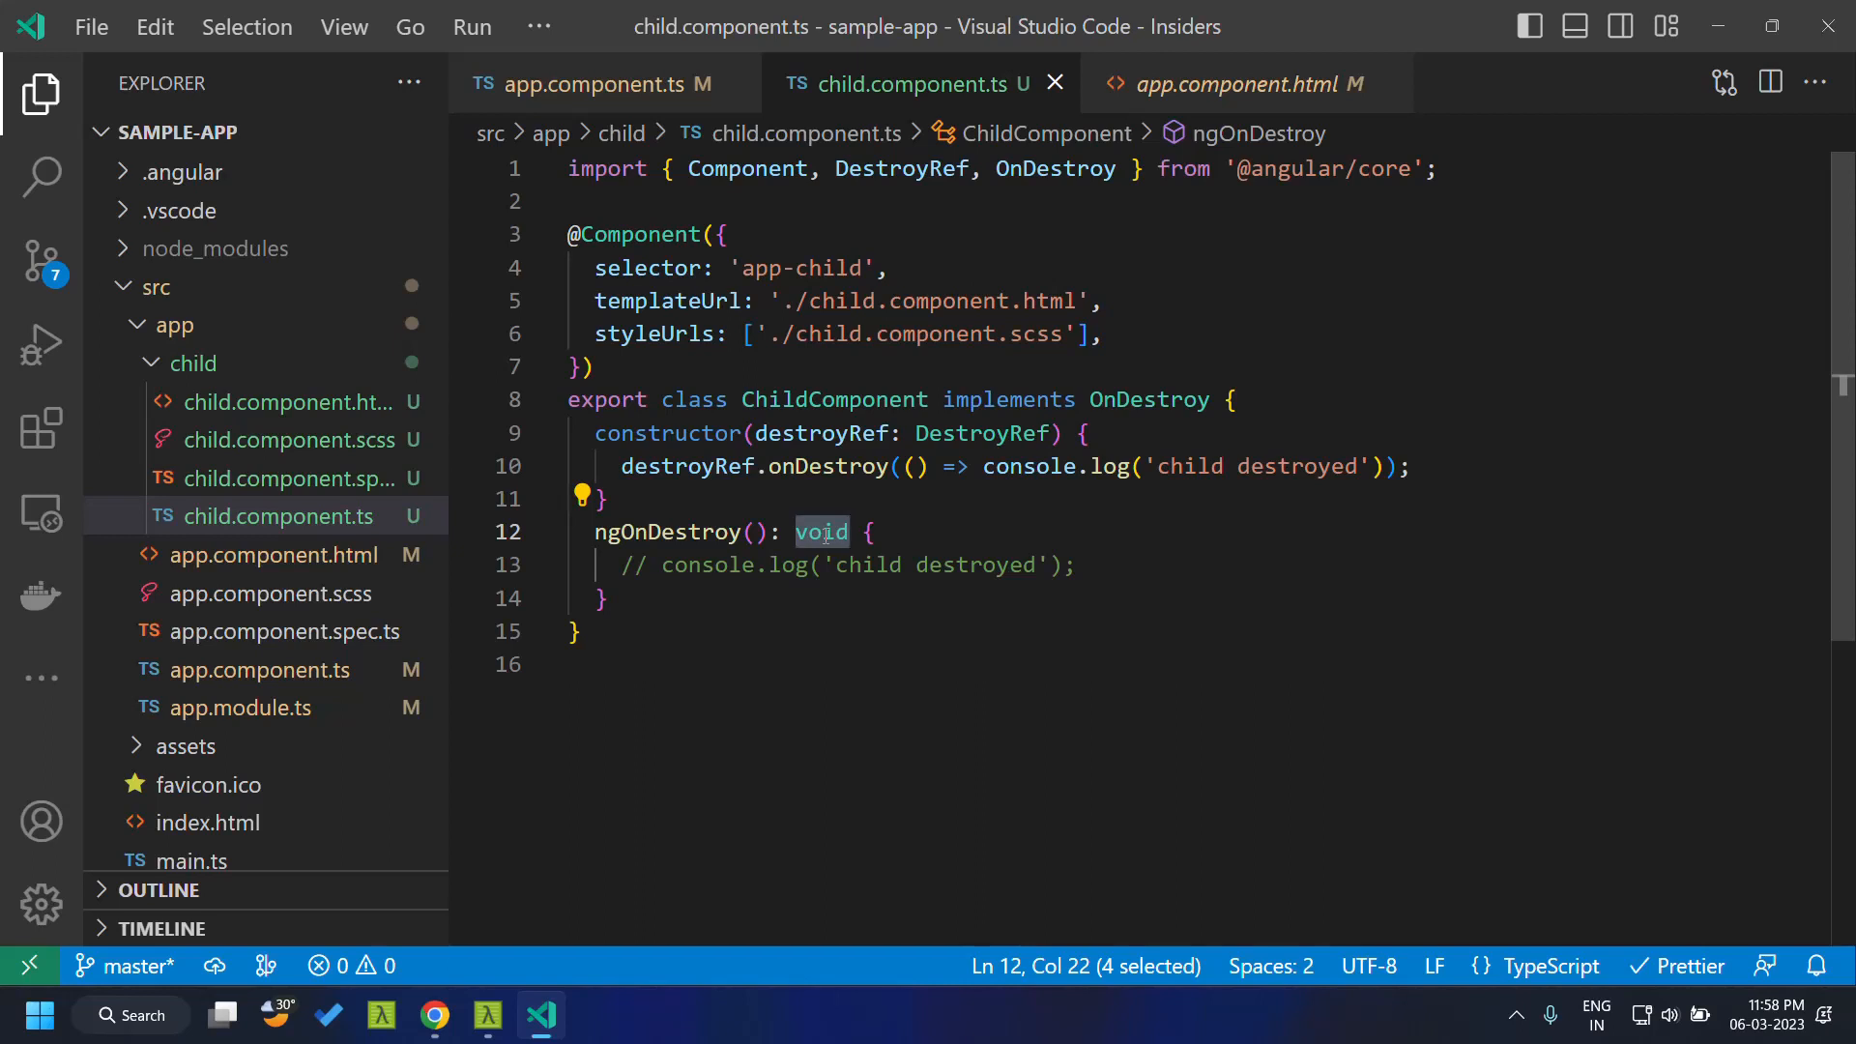
{"action": "mouse_move", "coordinate": [1162, 408]}
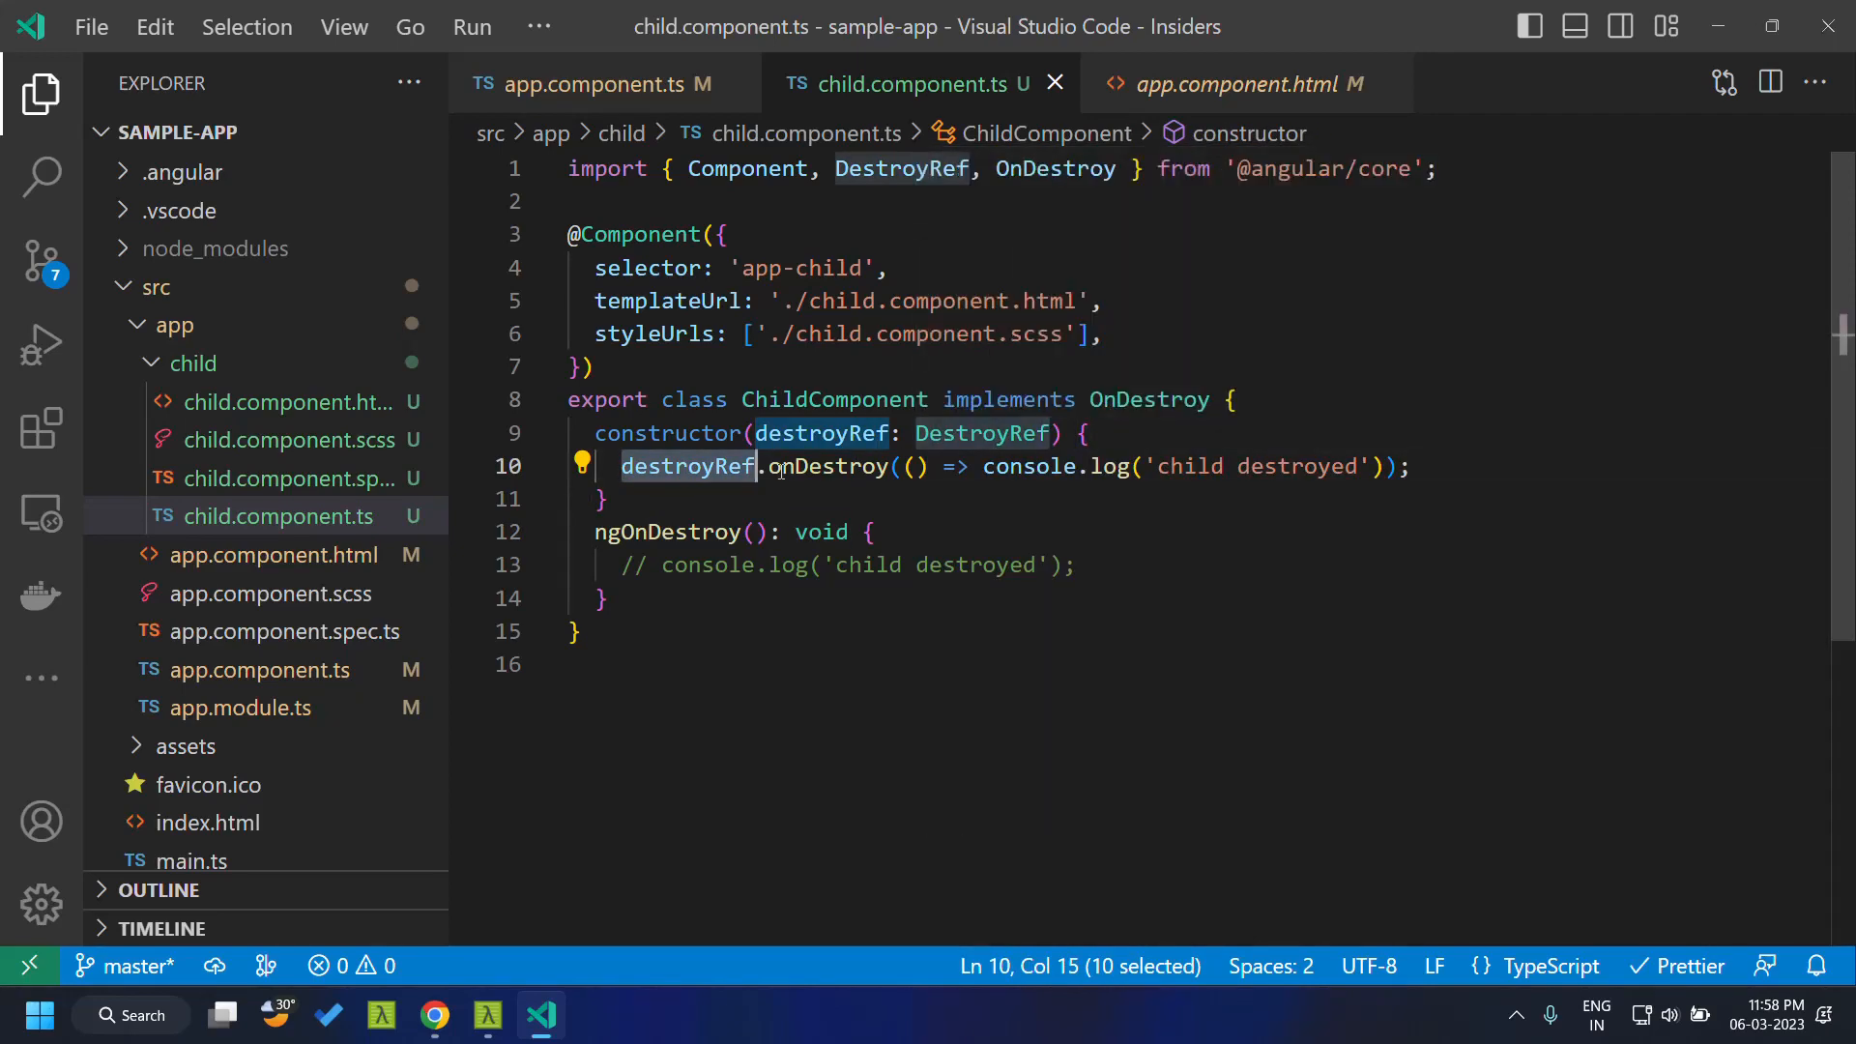
{"action": "double_click", "coordinate": [829, 465]}
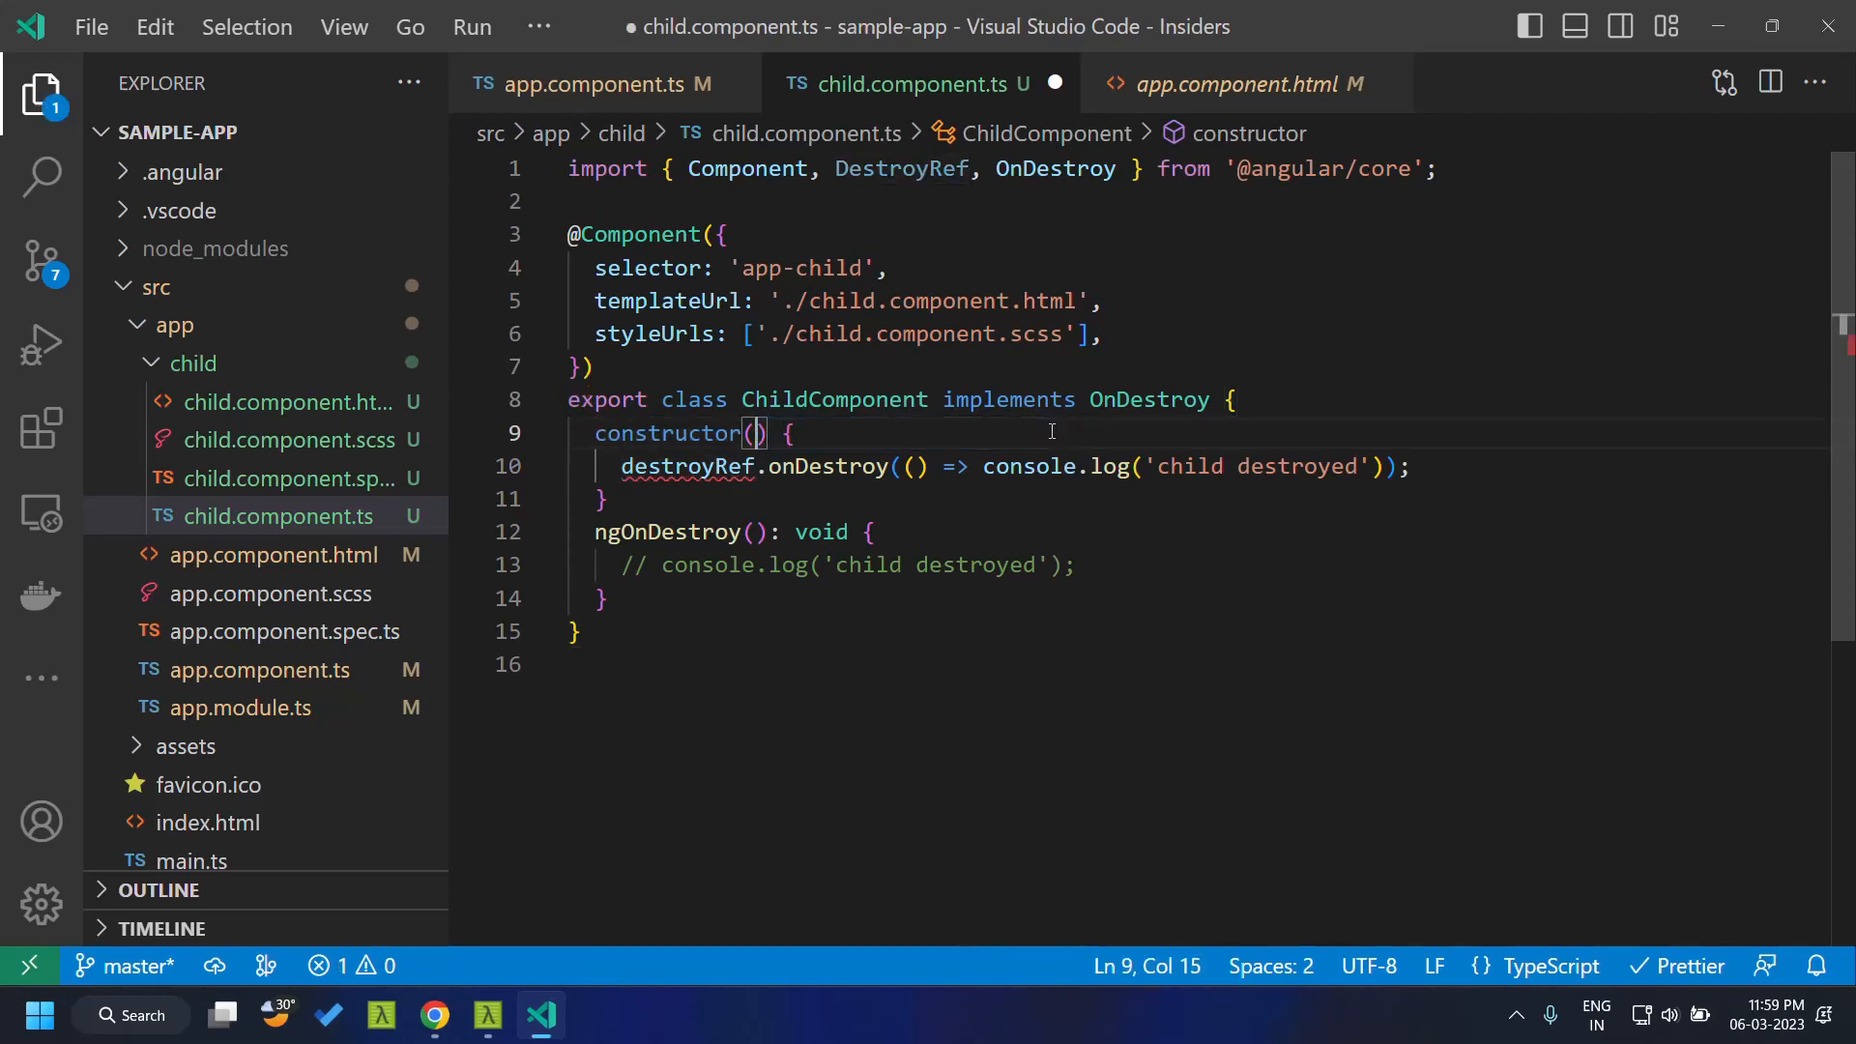
Replace destroyRef with inject(DestroyRef) on line 10
{"action": "double_click", "coordinate": [685, 465]}
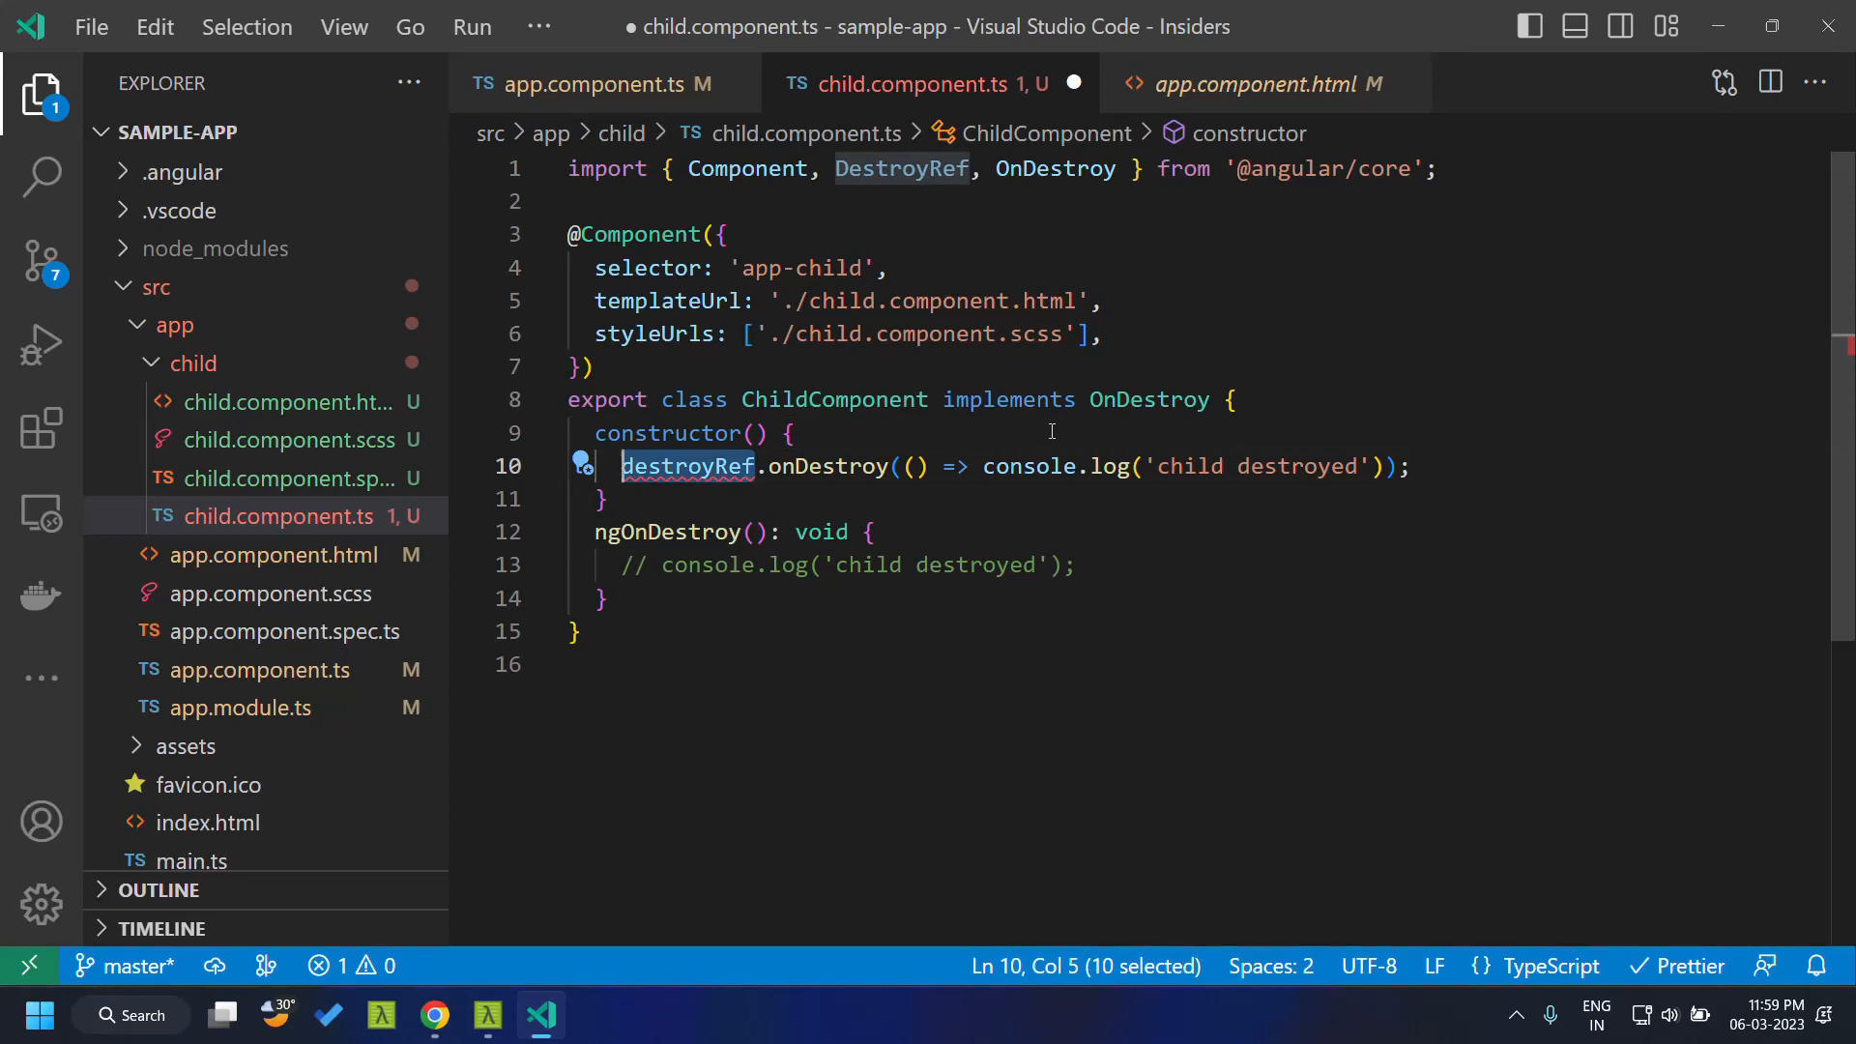
{"action": "type", "text": "inject("}
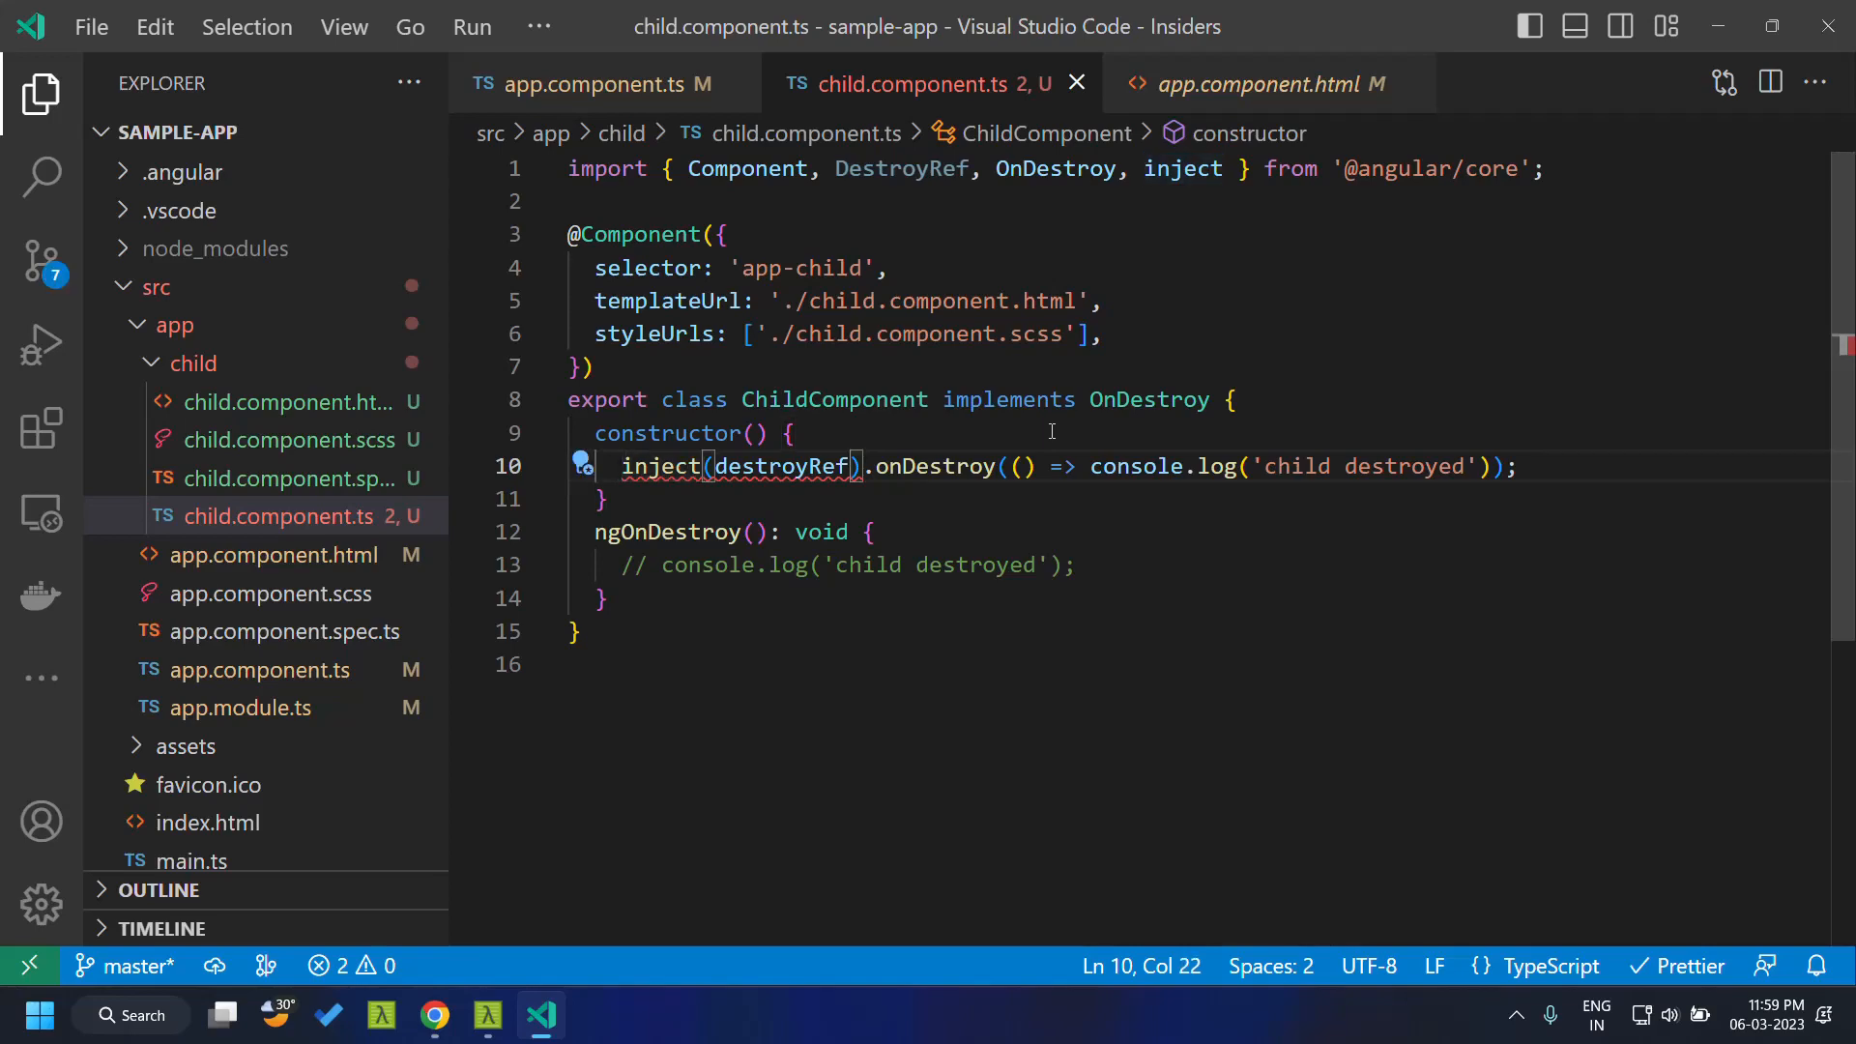
{"action": "type", "text": "DestroyRef"}
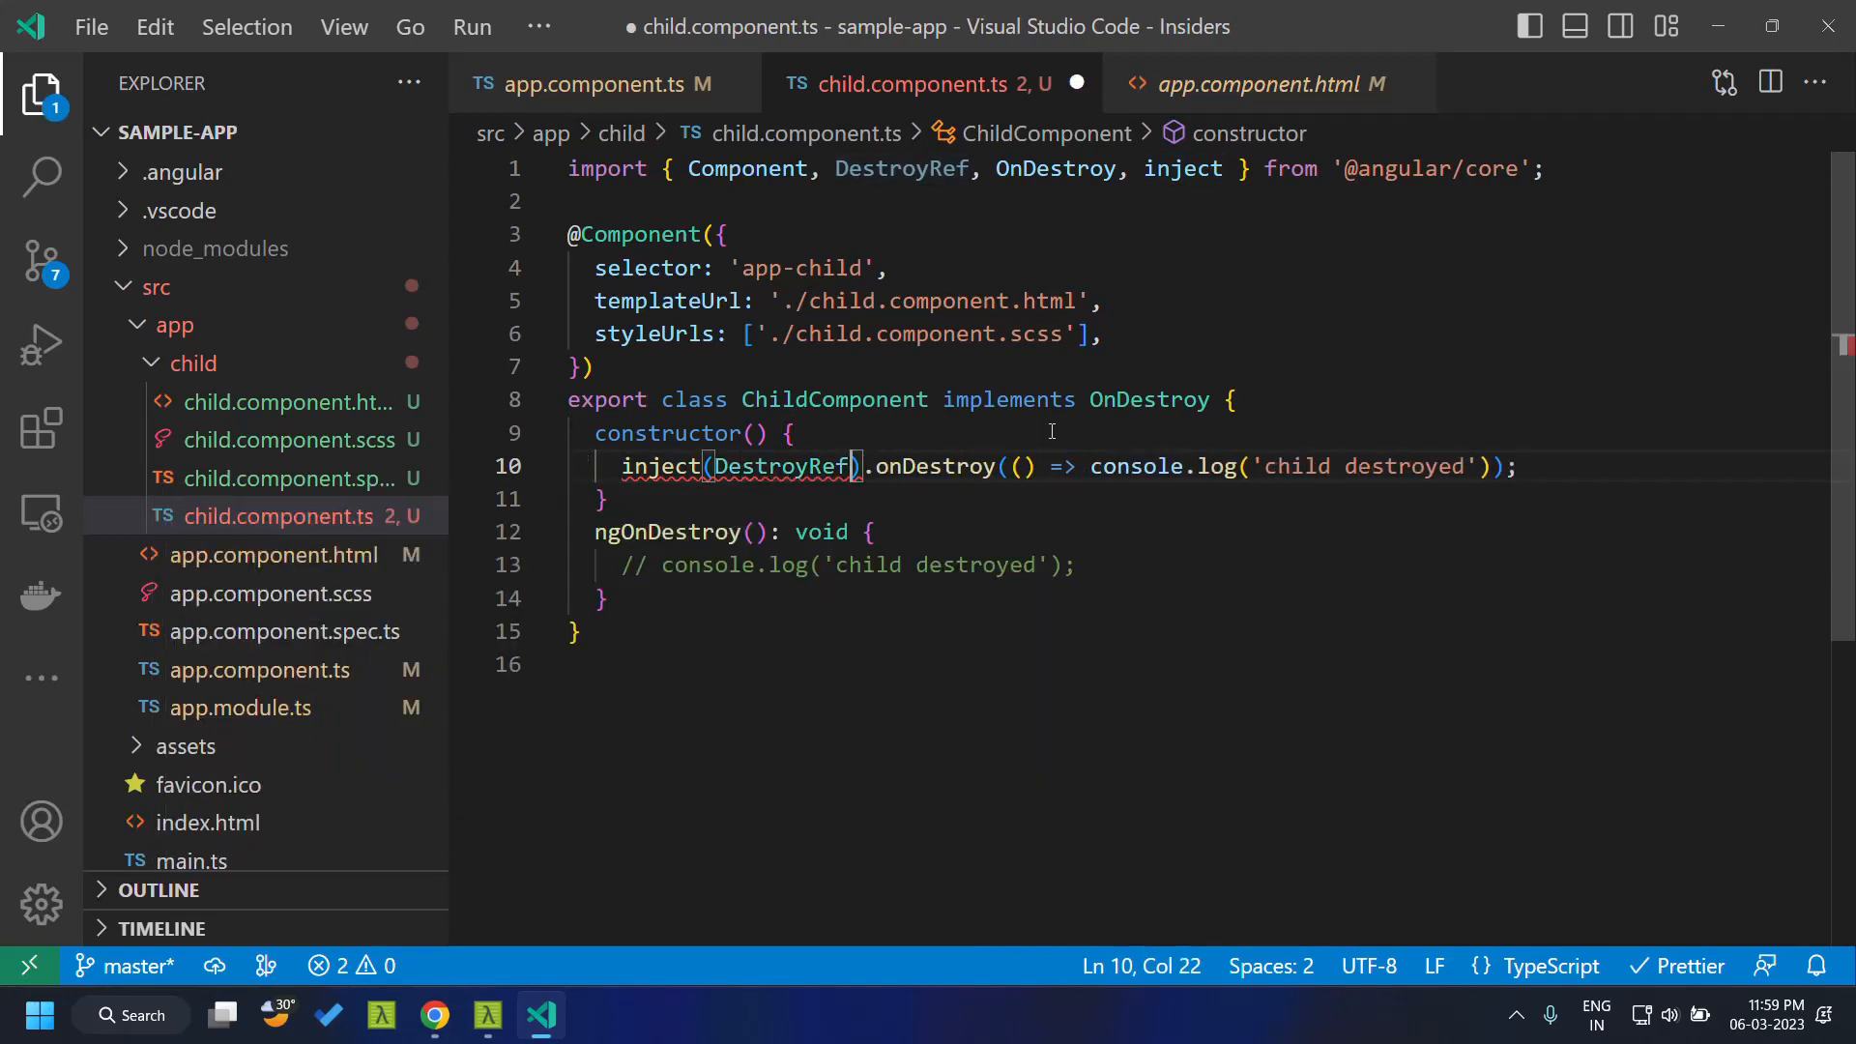
Toggle the child in Chrome to confirm 'child destroyed' still logs
{"action": "left_click", "coordinate": [434, 1014]}
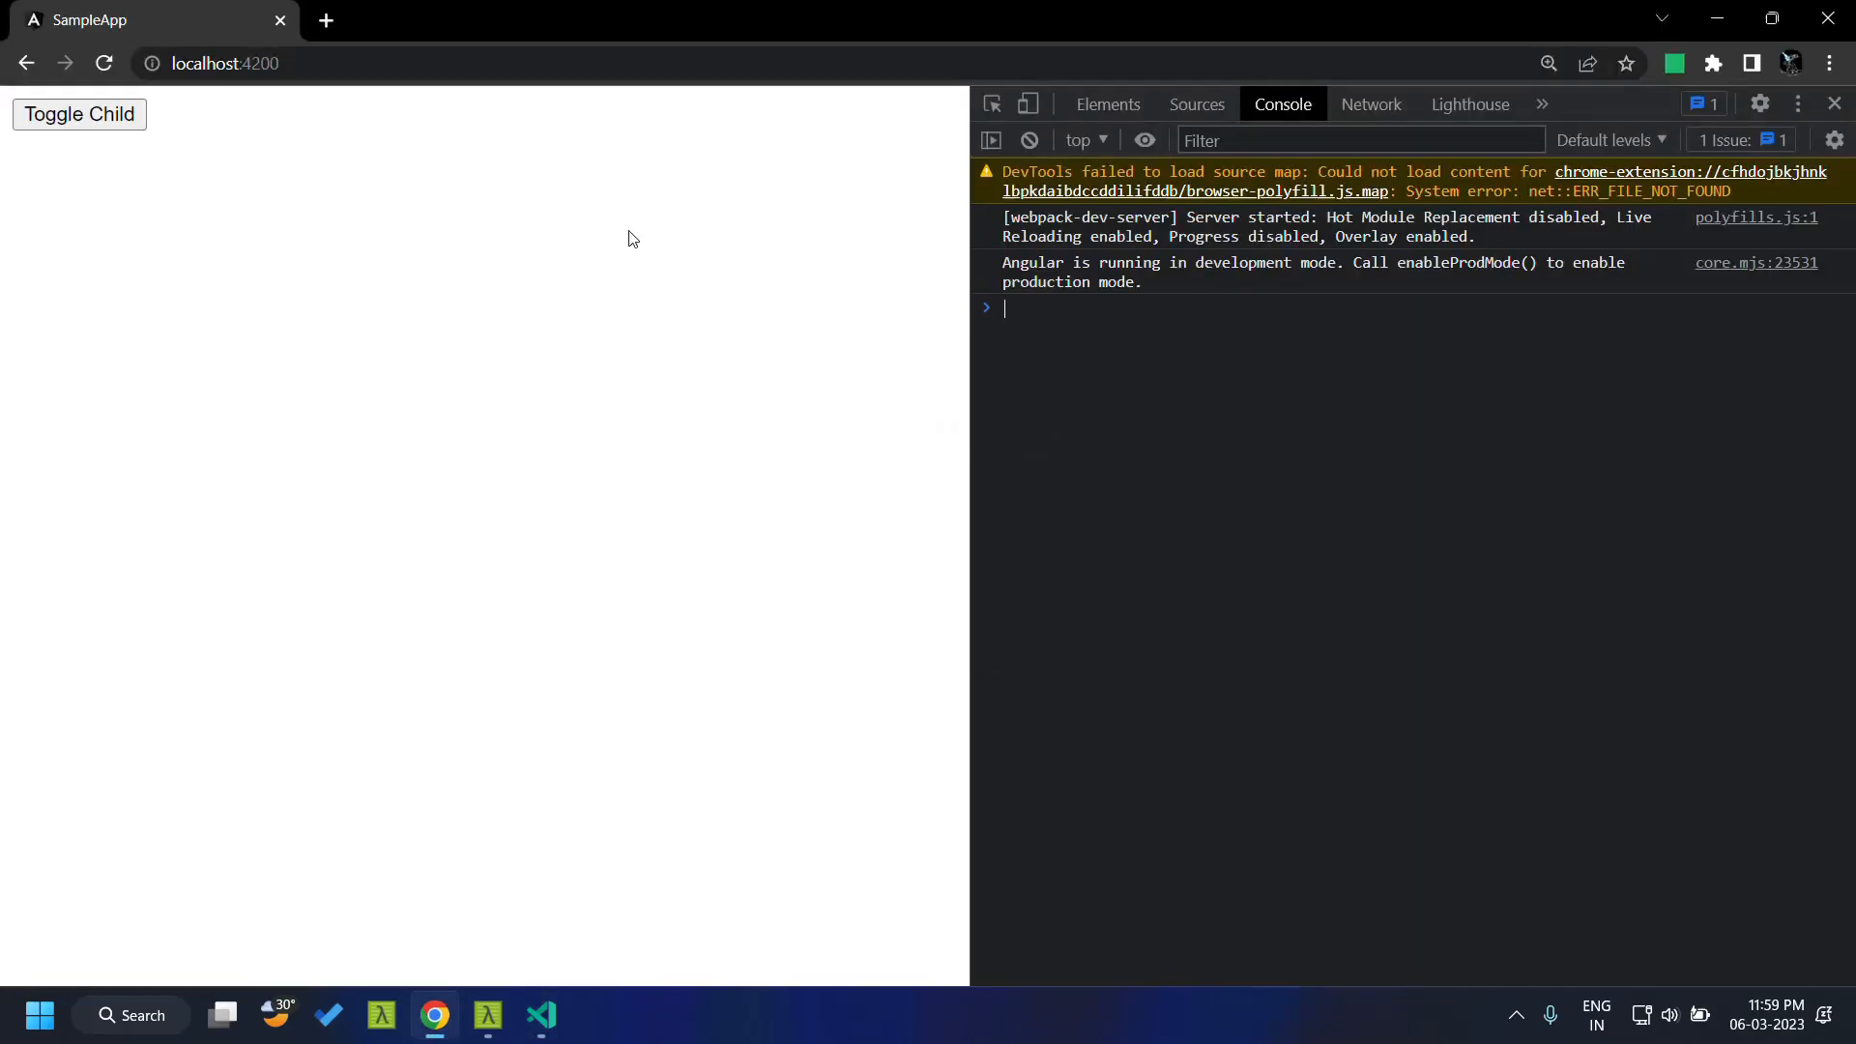
{"action": "left_click", "coordinate": [78, 114]}
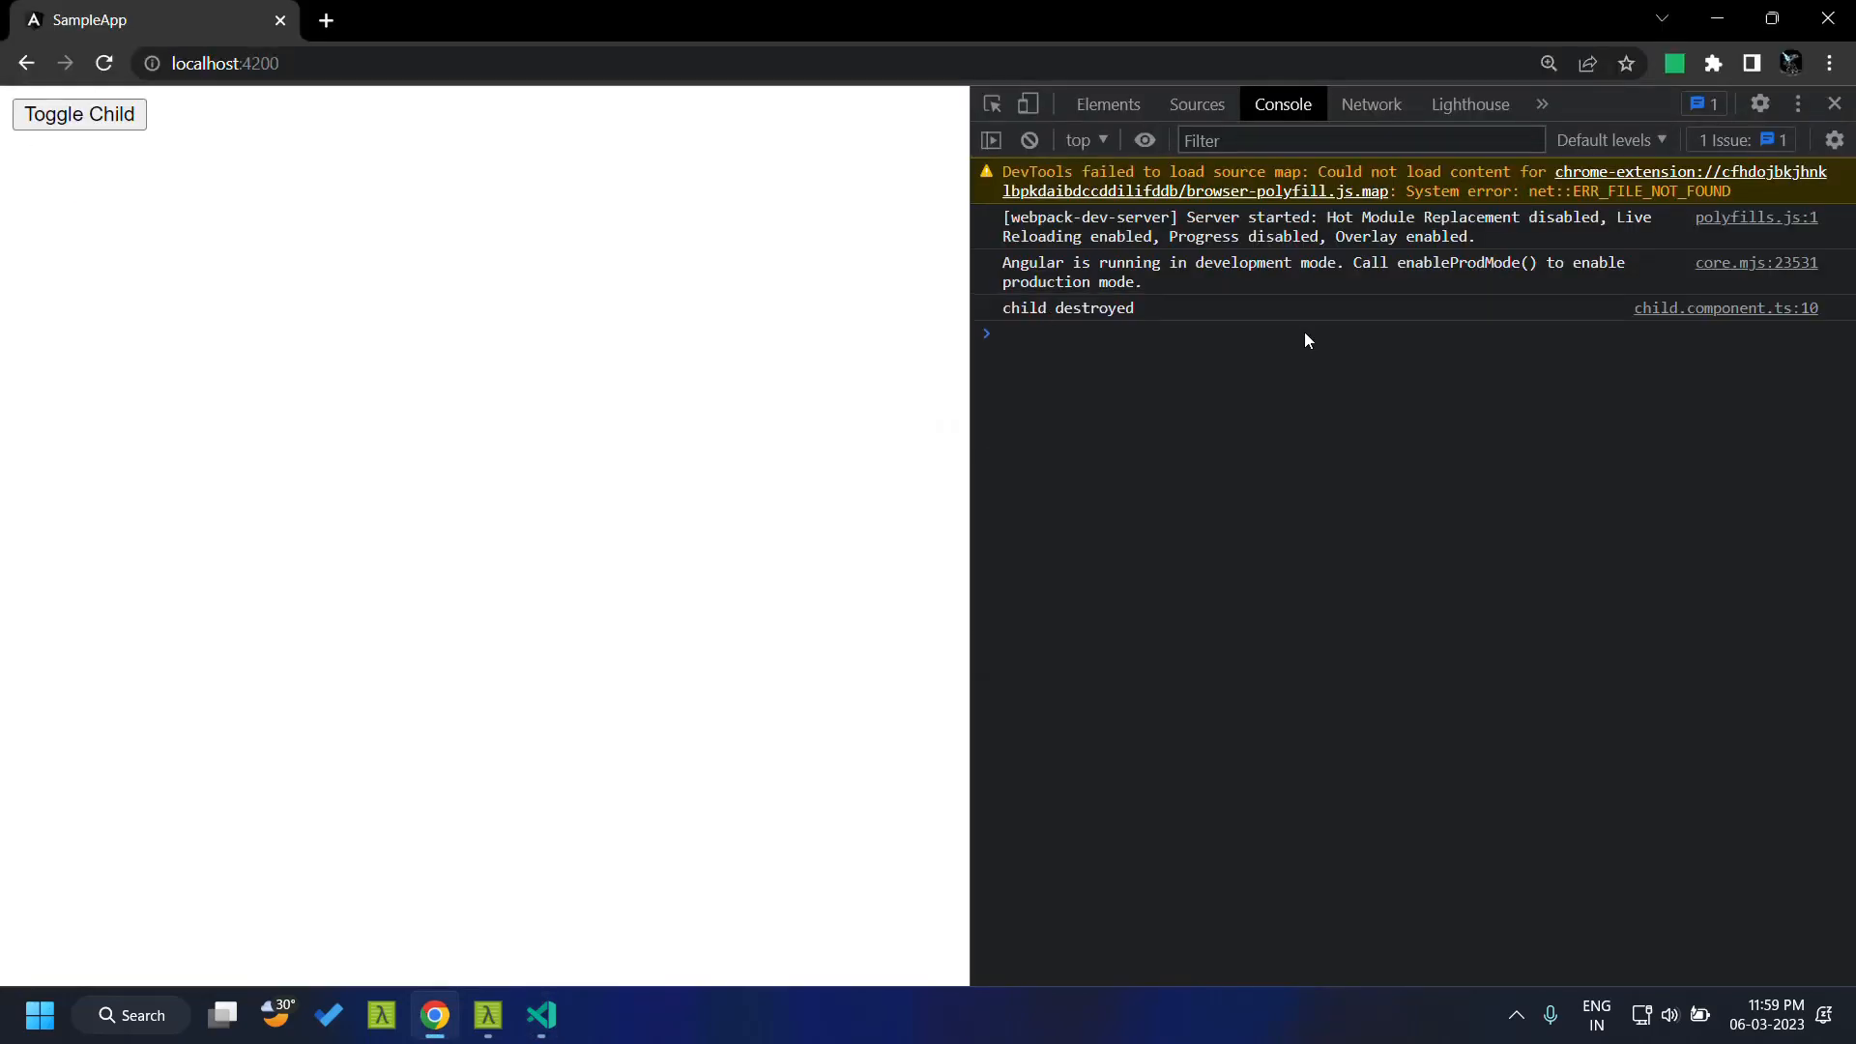
{"action": "left_click", "coordinate": [540, 1014]}
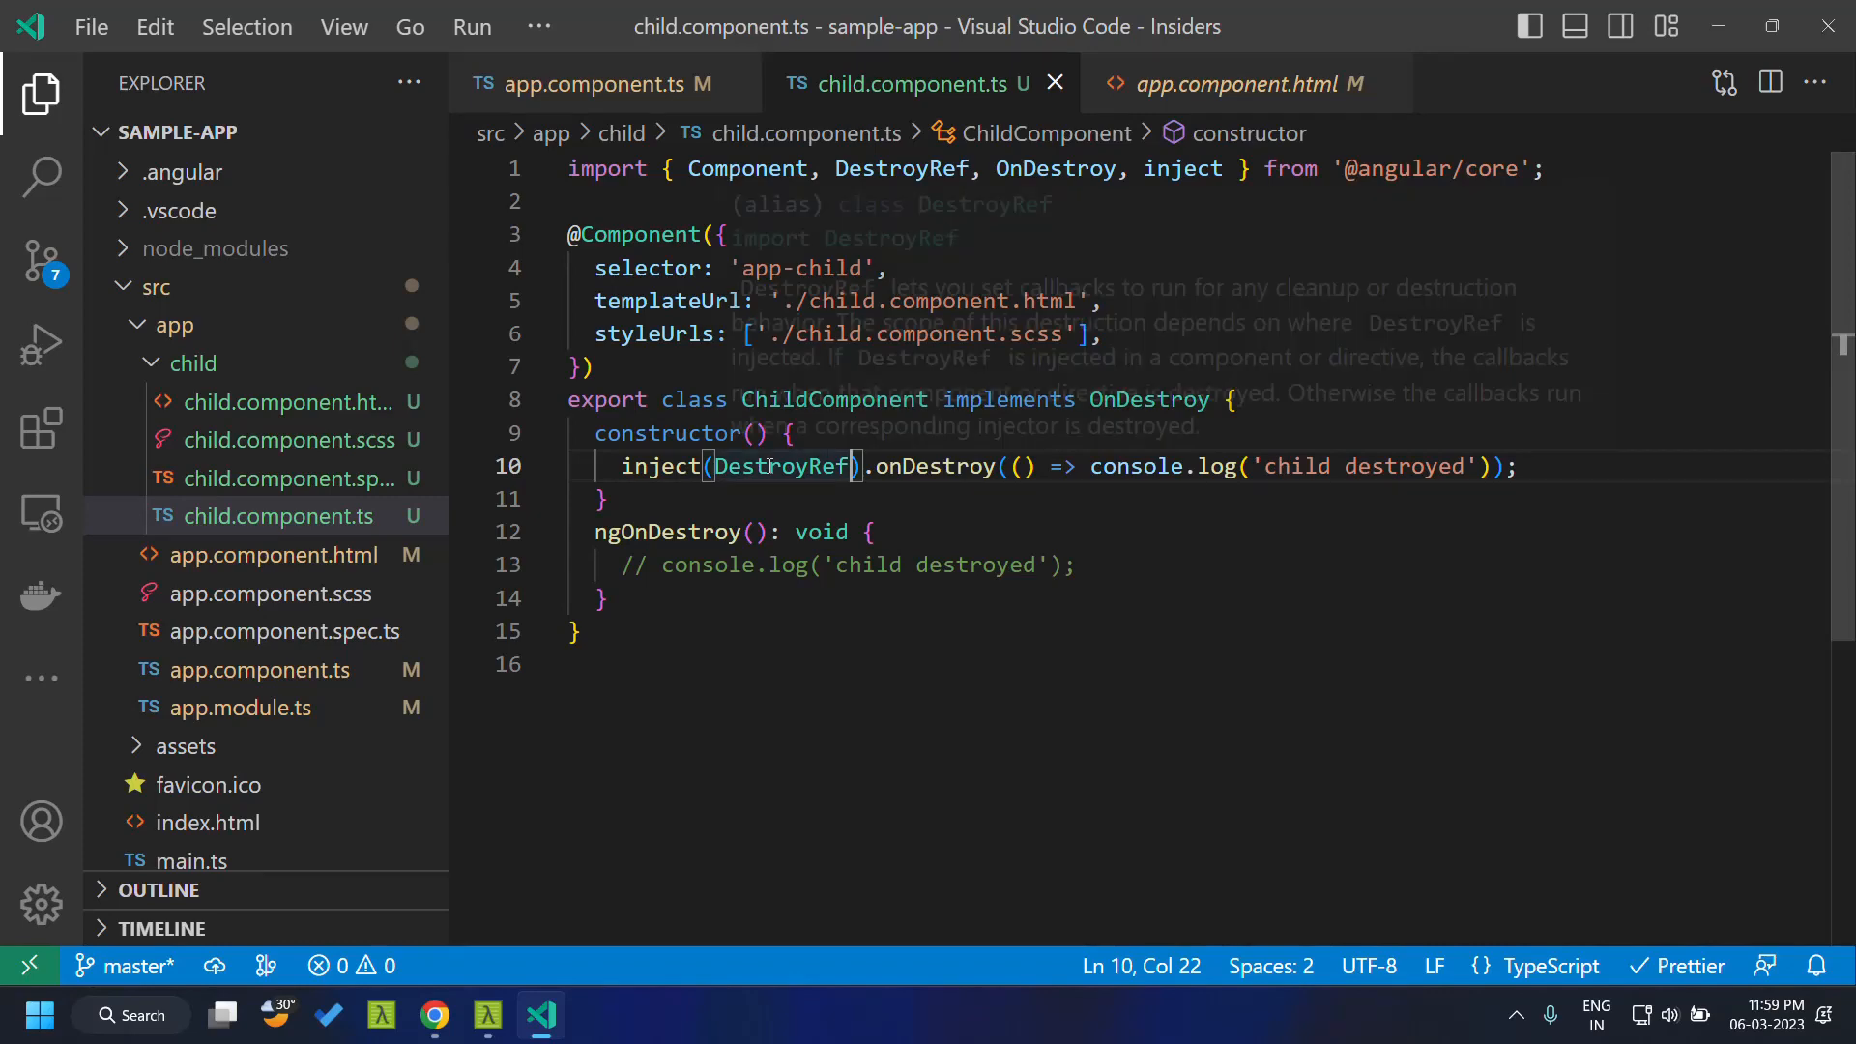